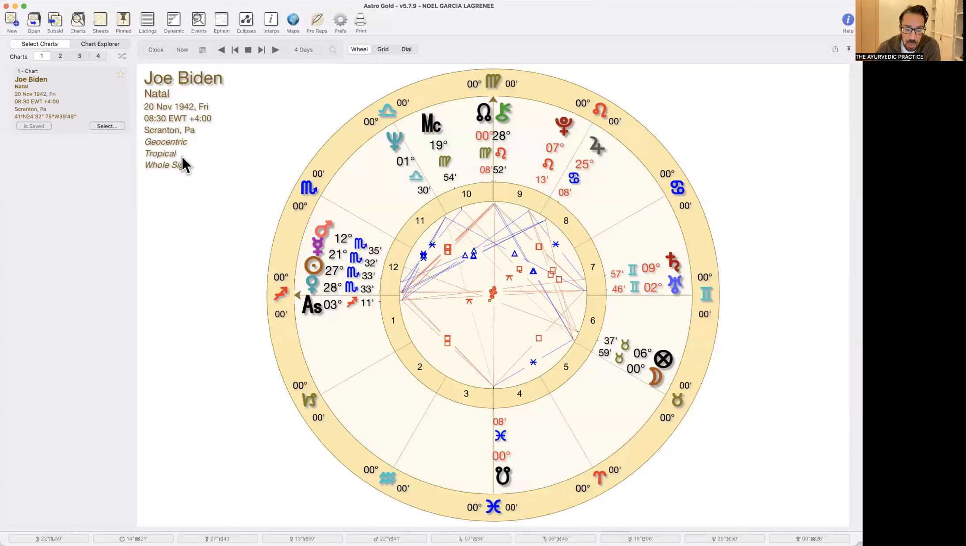
pyautogui.moveTo(189, 179)
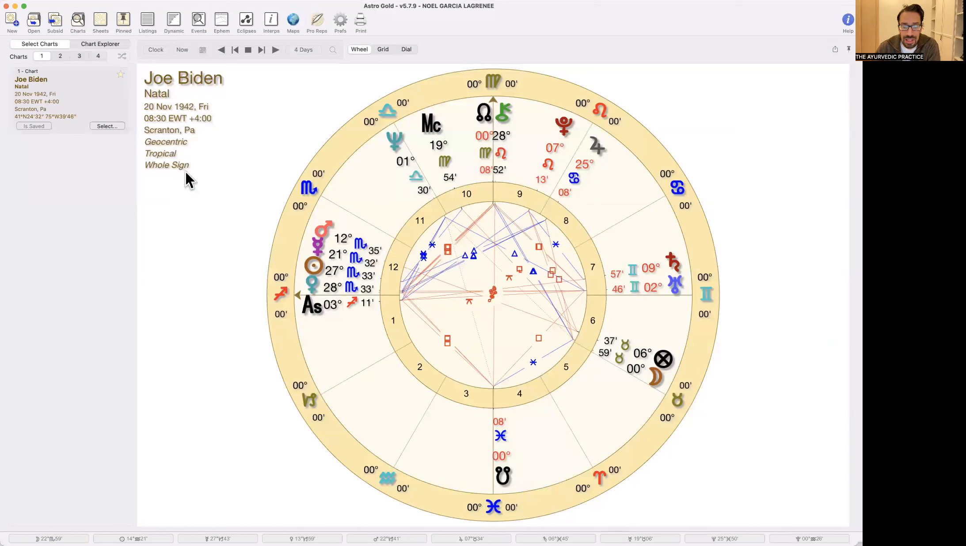
pyautogui.moveTo(387, 271)
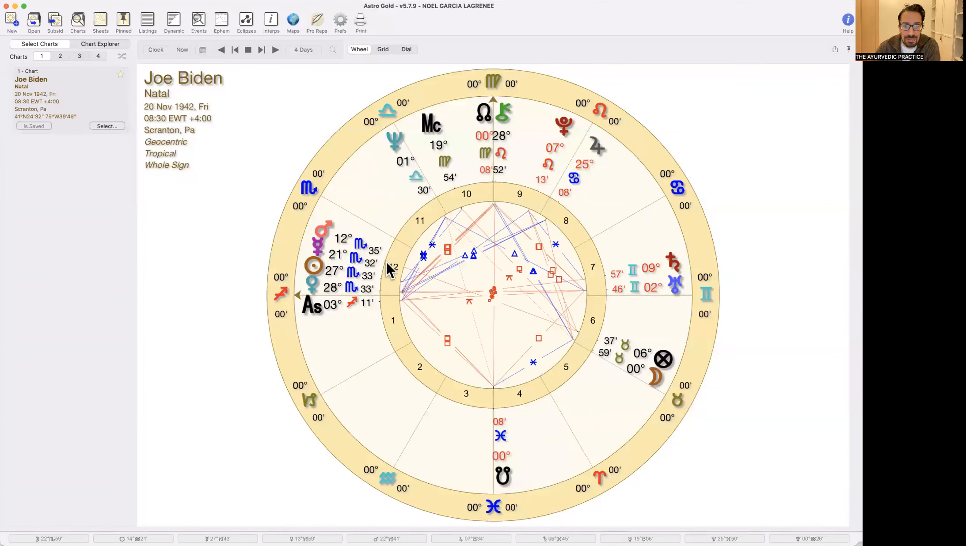
pyautogui.moveTo(388, 261)
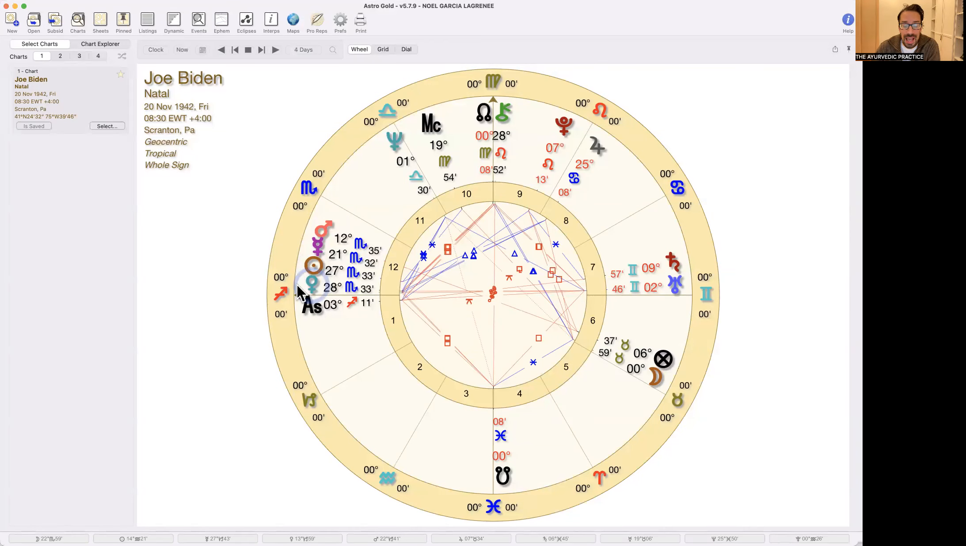
pyautogui.moveTo(329, 212)
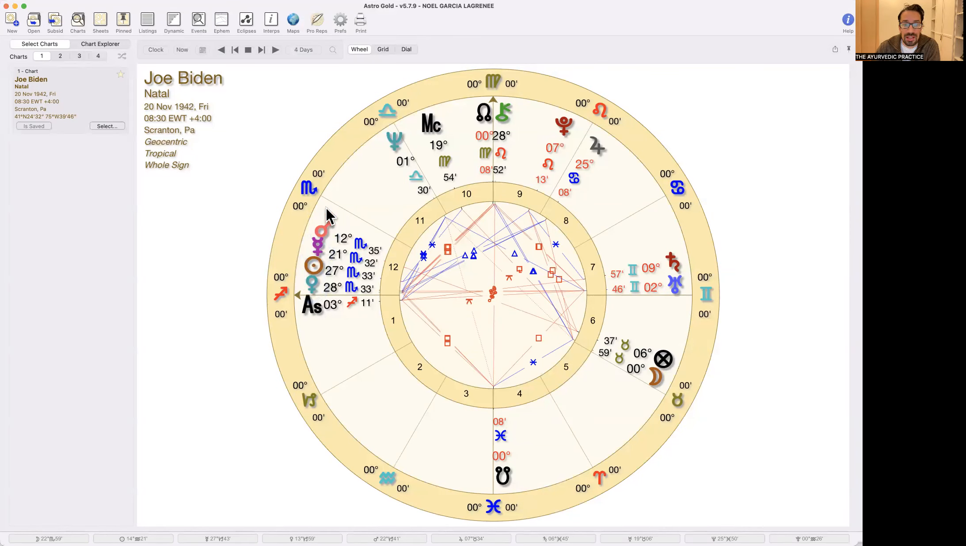
pyautogui.moveTo(387, 252)
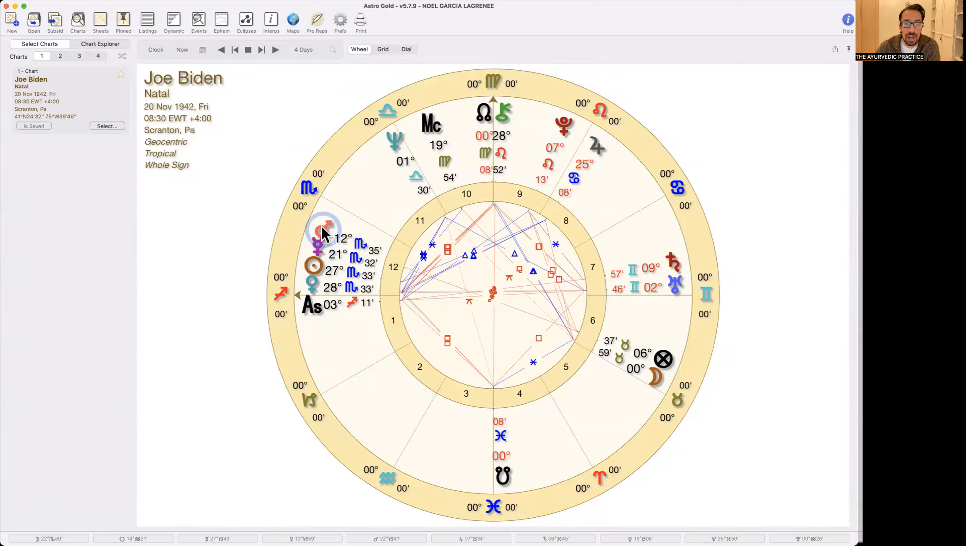
pyautogui.moveTo(332, 216)
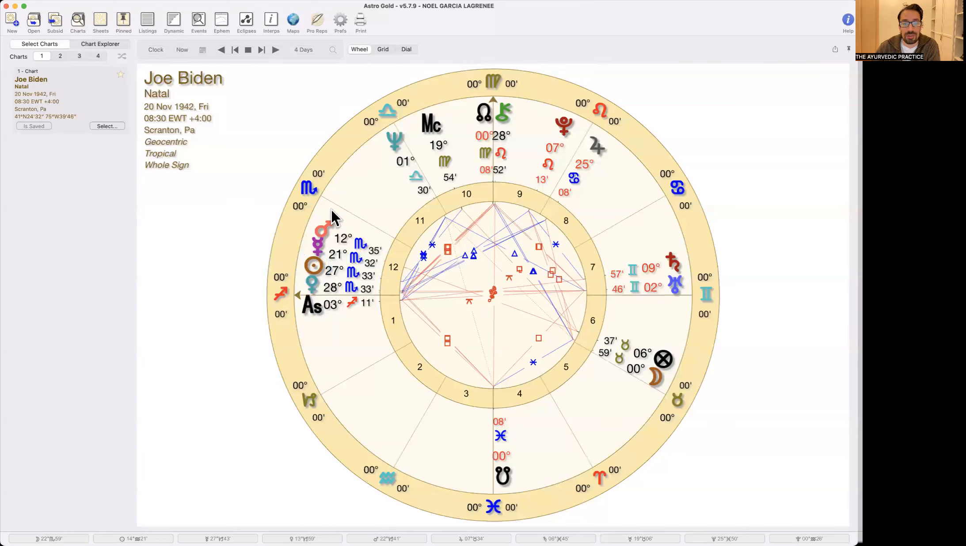
pyautogui.moveTo(382, 243)
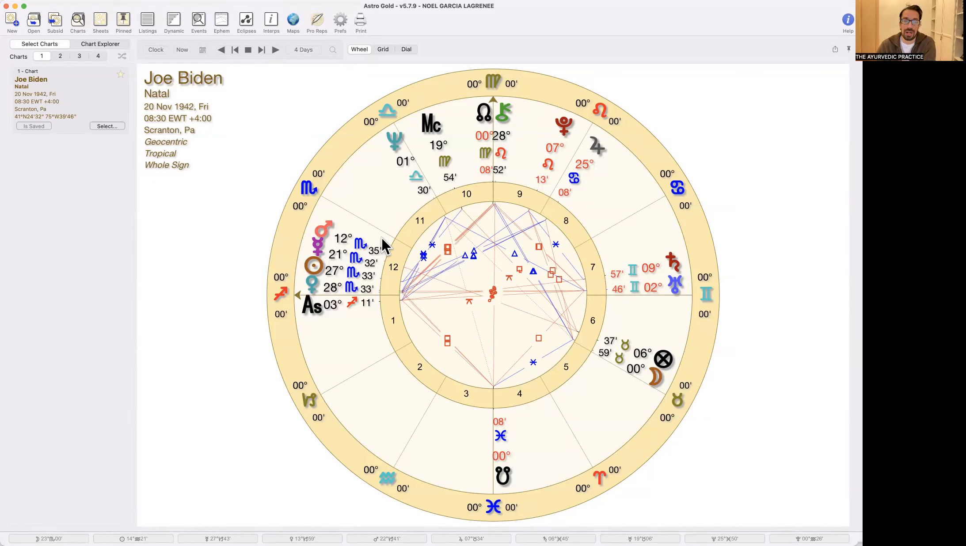
pyautogui.moveTo(324, 216)
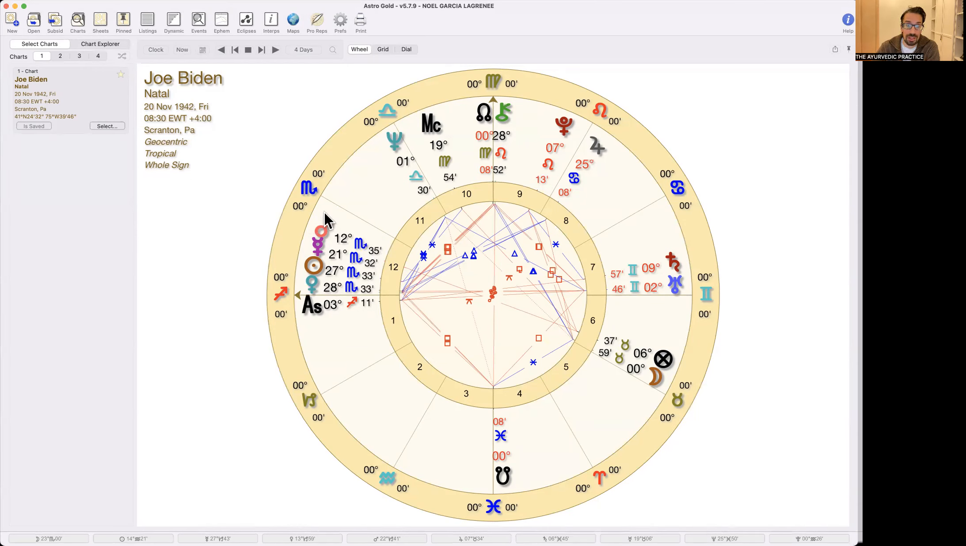
pyautogui.moveTo(446, 298)
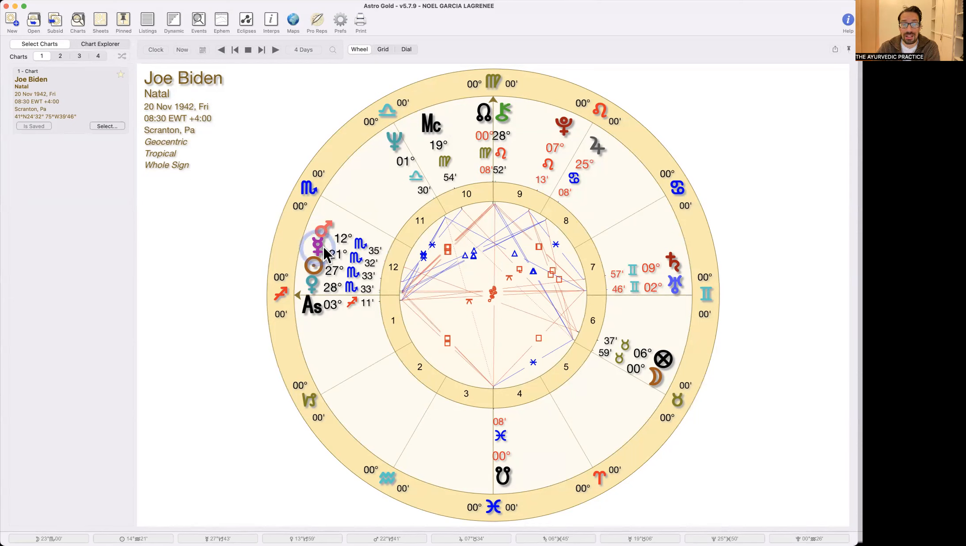
pyautogui.moveTo(326, 253)
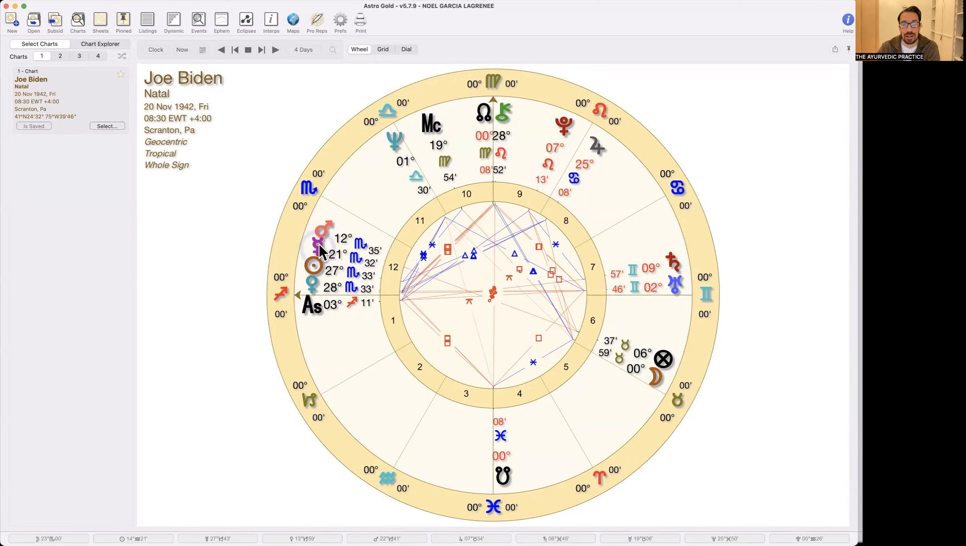
pyautogui.moveTo(338, 246)
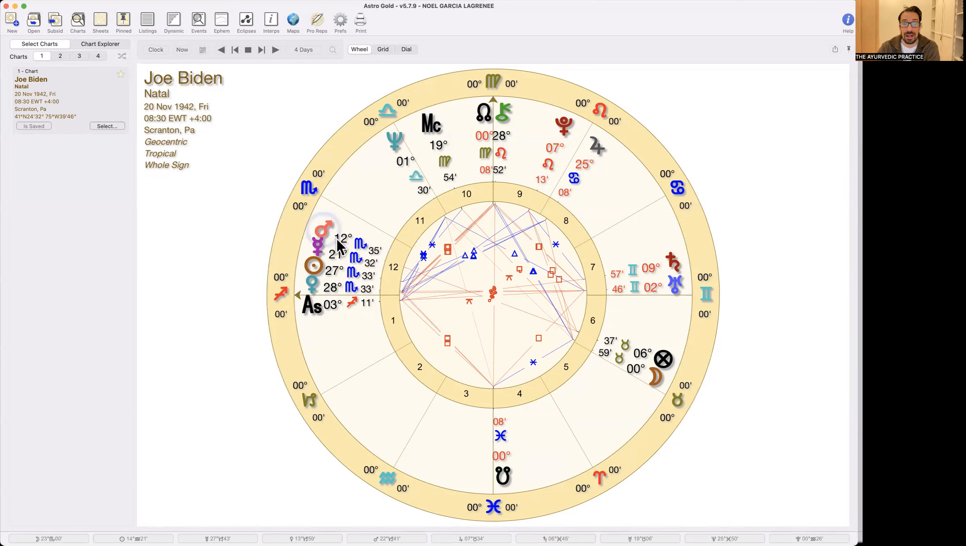
pyautogui.moveTo(303, 257)
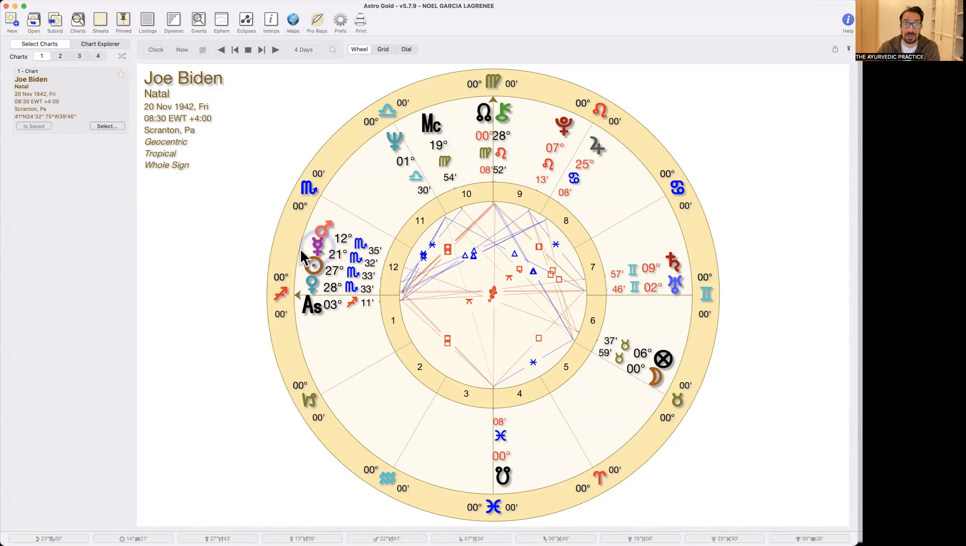
pyautogui.moveTo(319, 220)
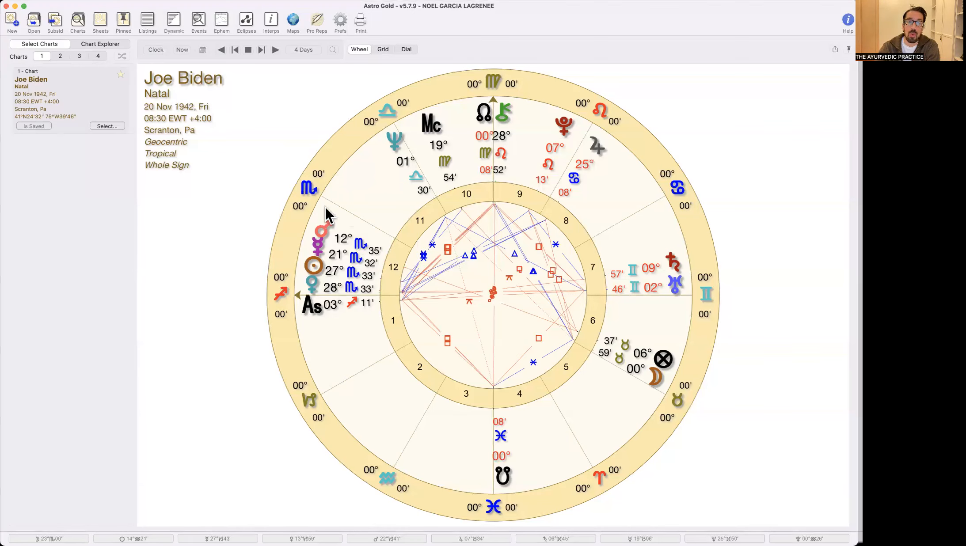
pyautogui.moveTo(348, 223)
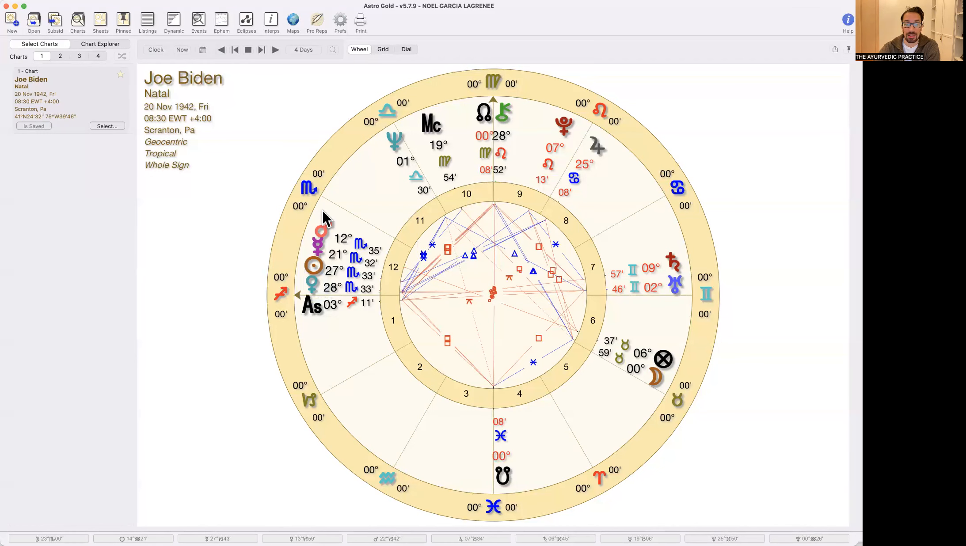
pyautogui.moveTo(348, 230)
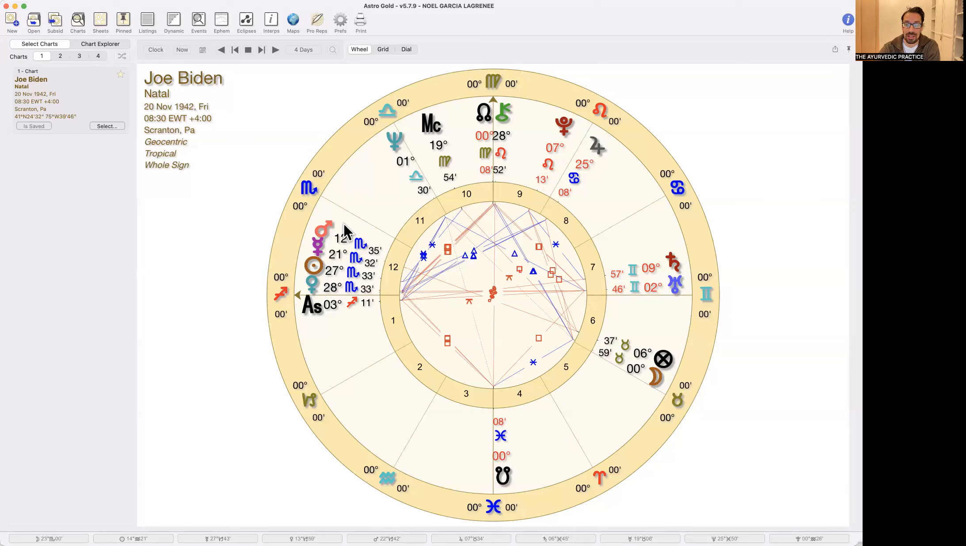
# - Put current transits for 3 Feb 2024 in the outer ring of the bi-wheel around Biden's natal chart
pyautogui.click(60, 56)
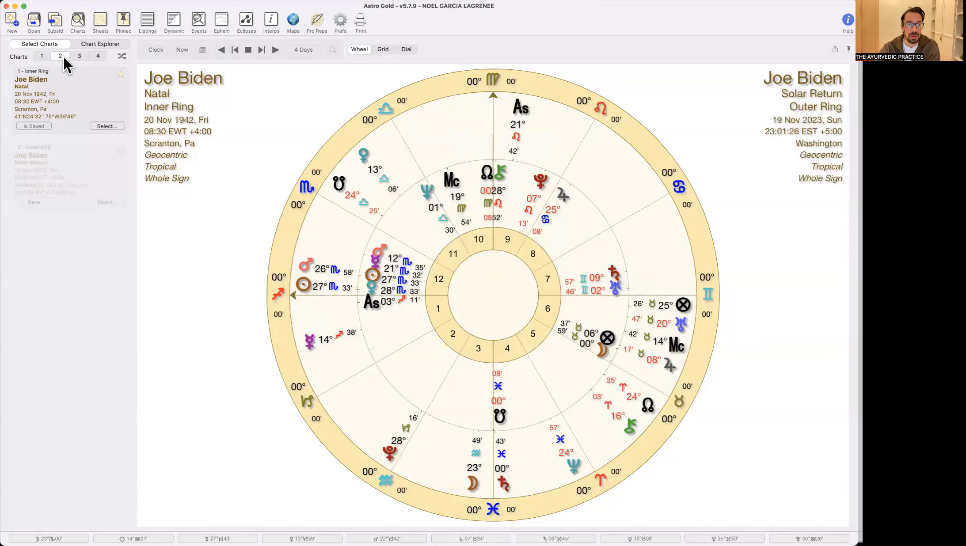
pyautogui.click(107, 203)
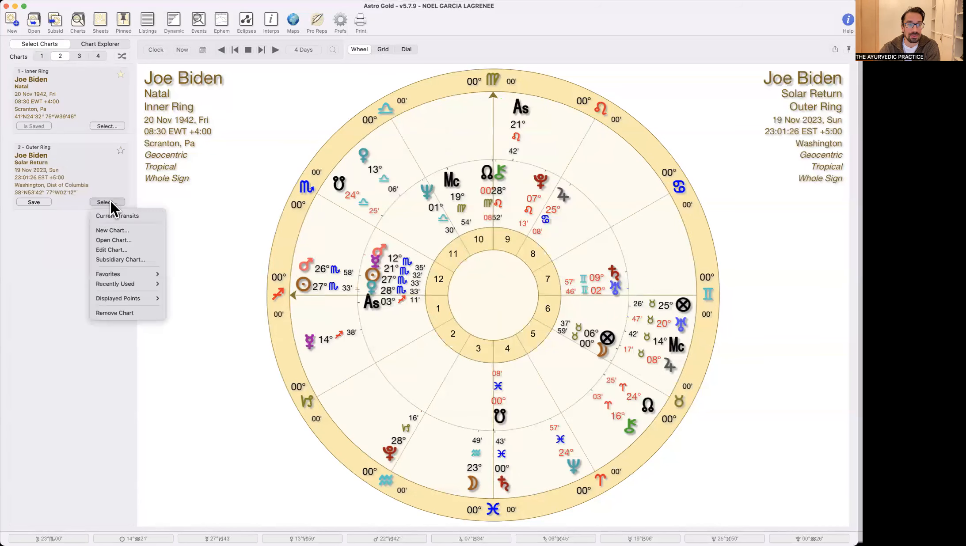
pyautogui.click(117, 216)
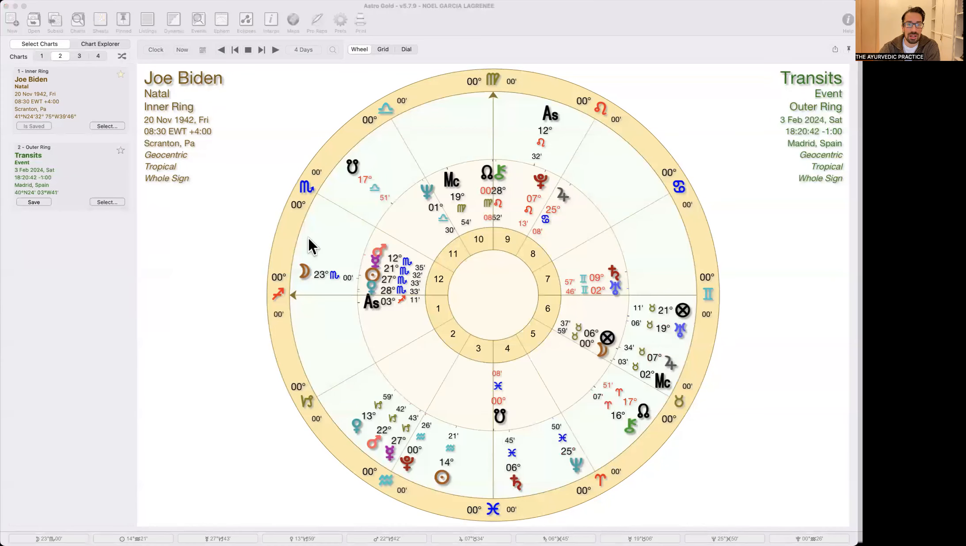
pyautogui.moveTo(557, 373)
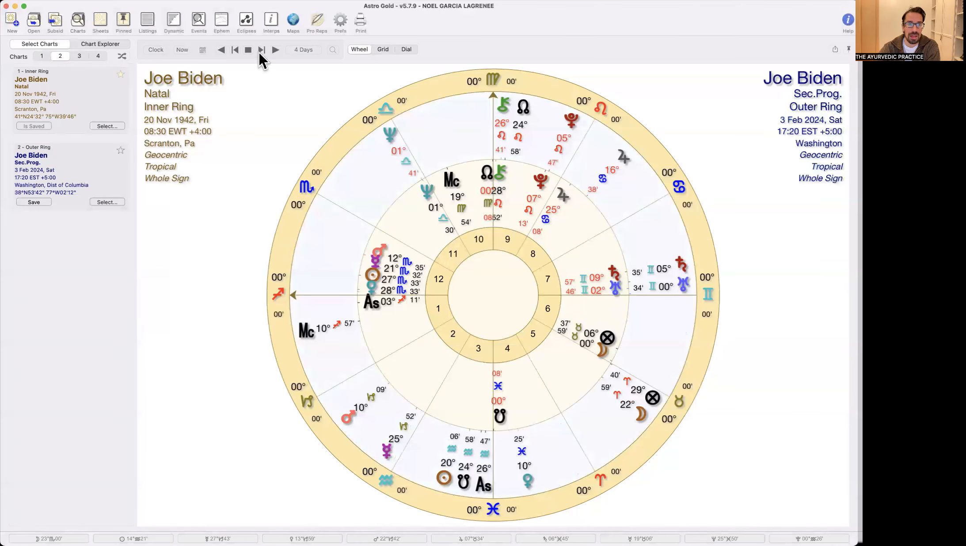
# - Step the progressed ring forward, then switch the interval to months and jump ahead four months
pyautogui.click(276, 50)
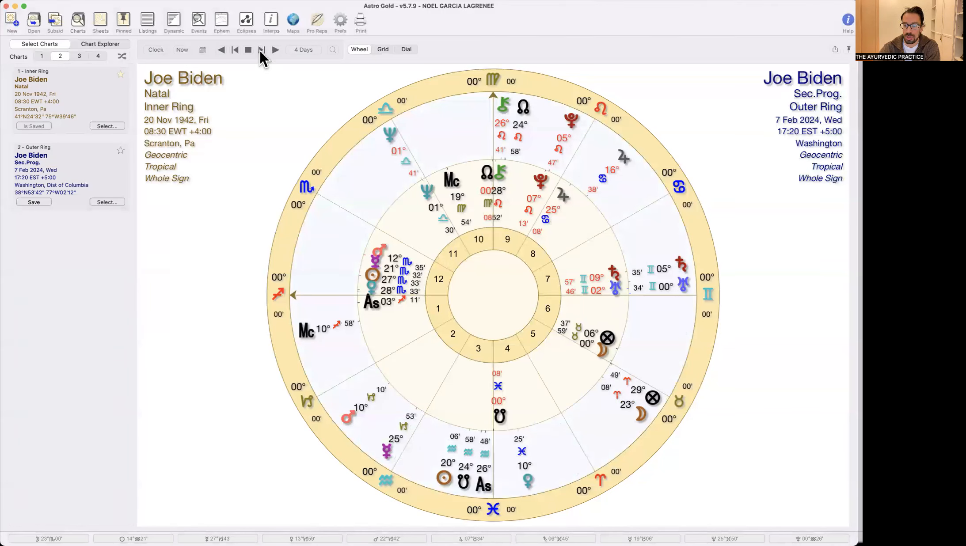
pyautogui.click(262, 49)
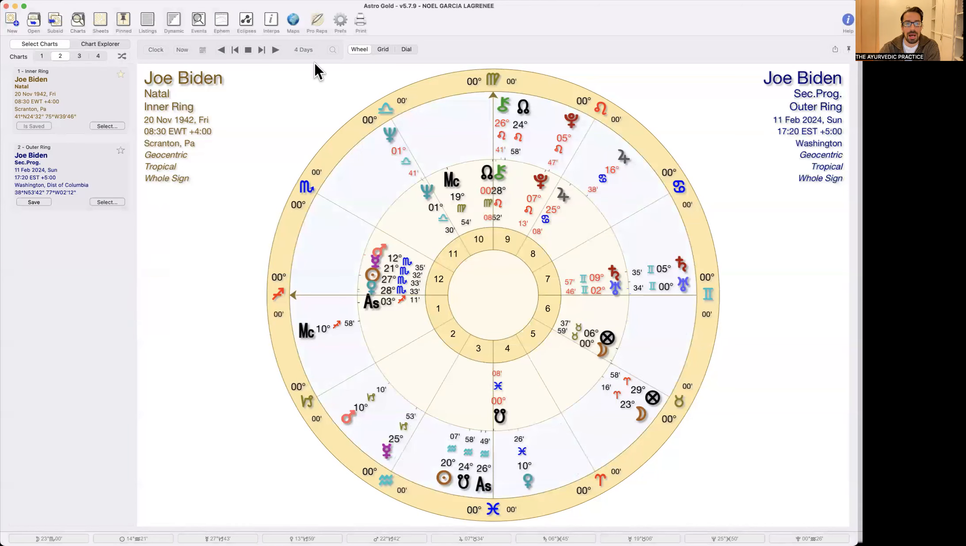
pyautogui.click(302, 50)
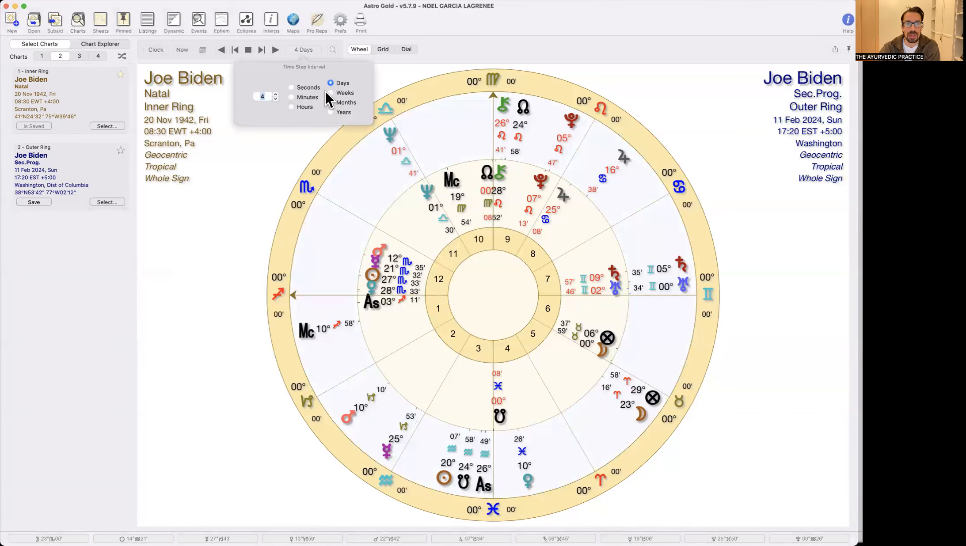
pyautogui.click(331, 102)
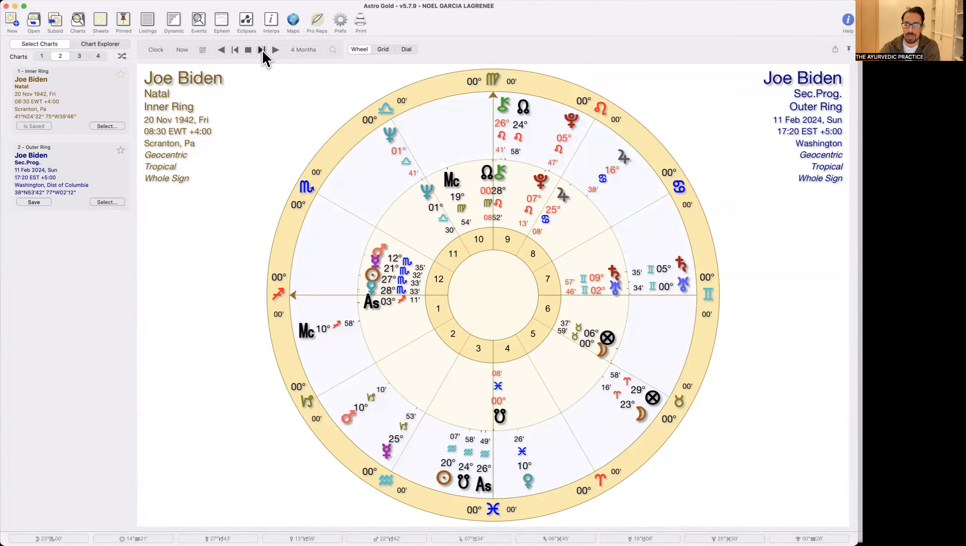
pyautogui.click(276, 49)
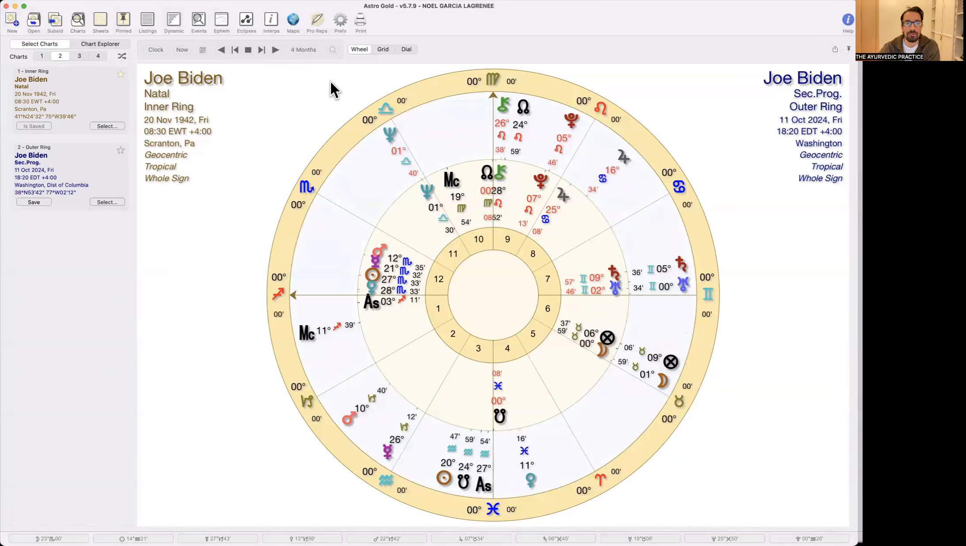
# - Return the interval to 1 day and step the progressed date forward to 5 Nov 2024
pyautogui.click(302, 49)
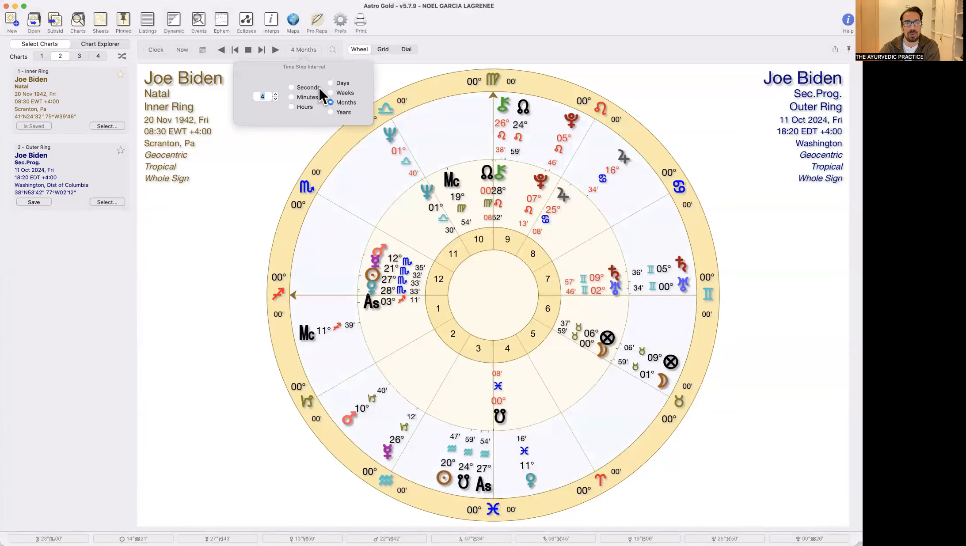
pyautogui.click(330, 83)
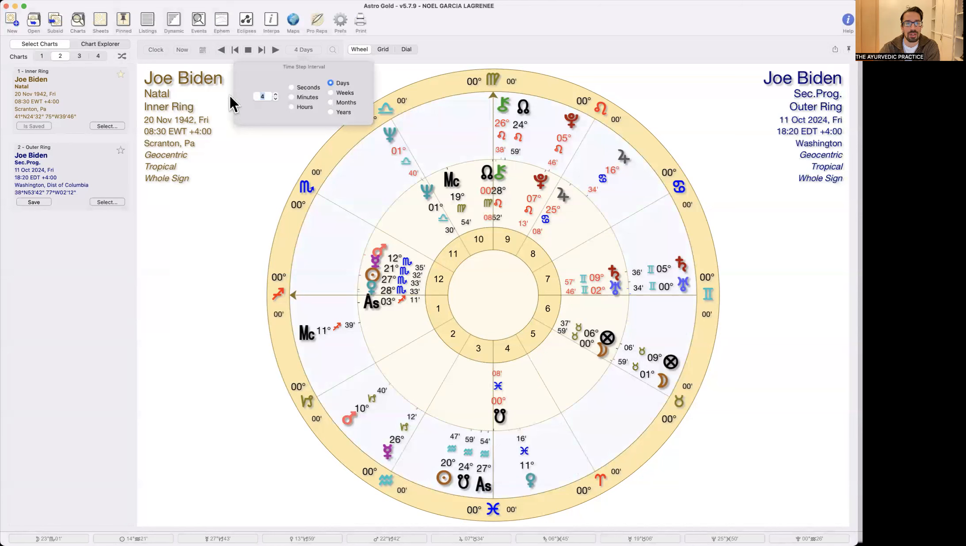
pyautogui.click(276, 99)
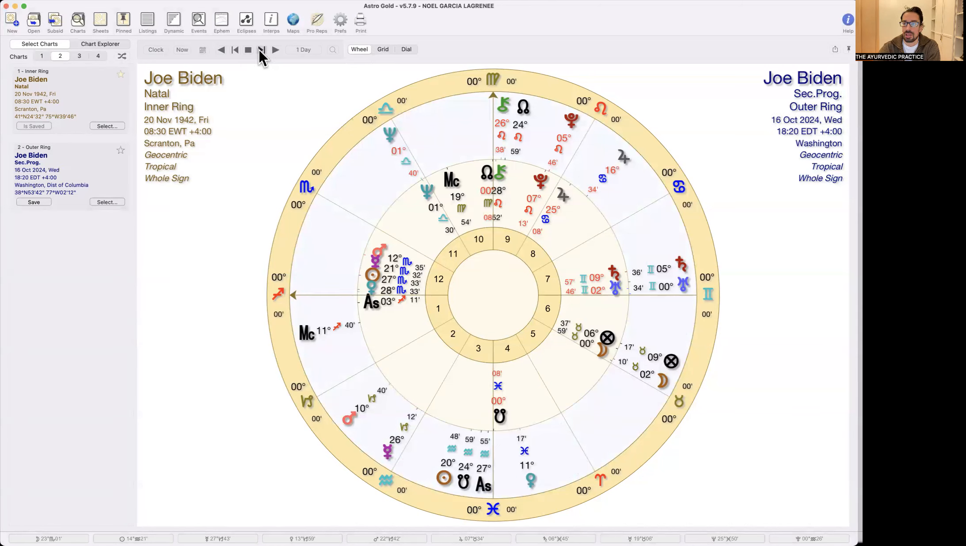
pyautogui.click(275, 50)
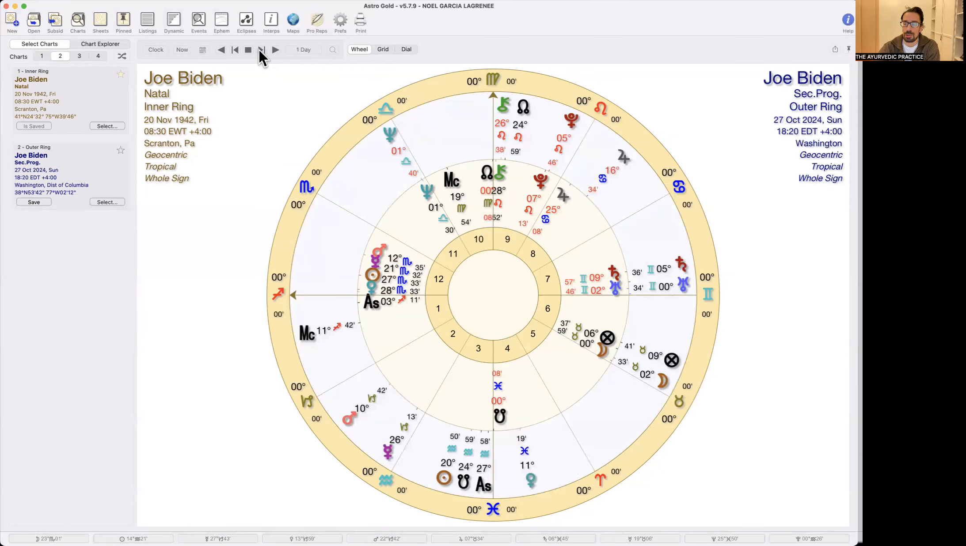
pyautogui.click(275, 49)
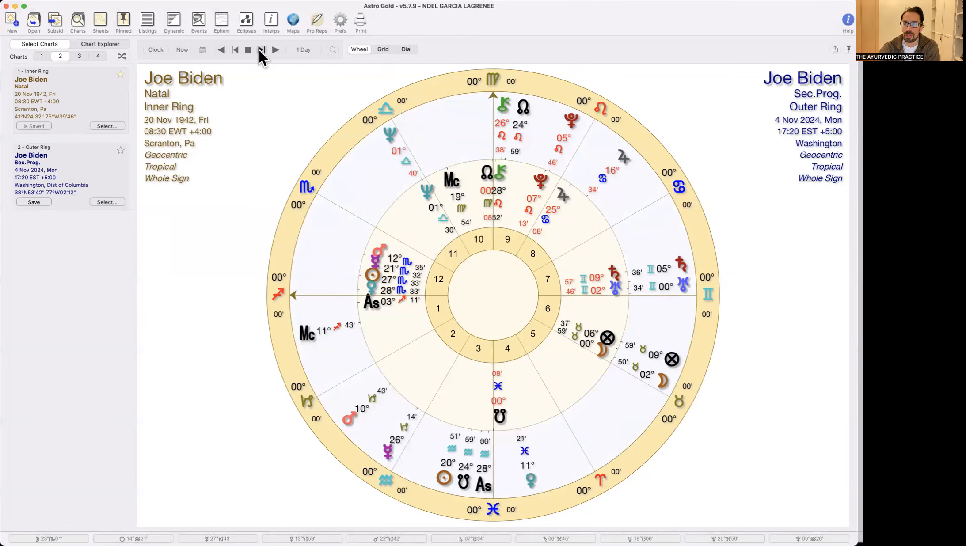
pyautogui.click(262, 50)
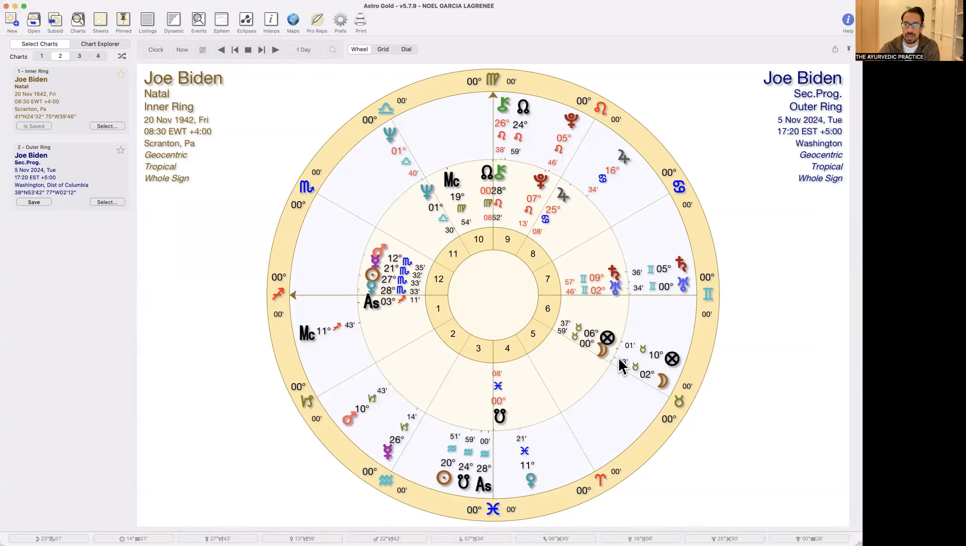
pyautogui.moveTo(652, 384)
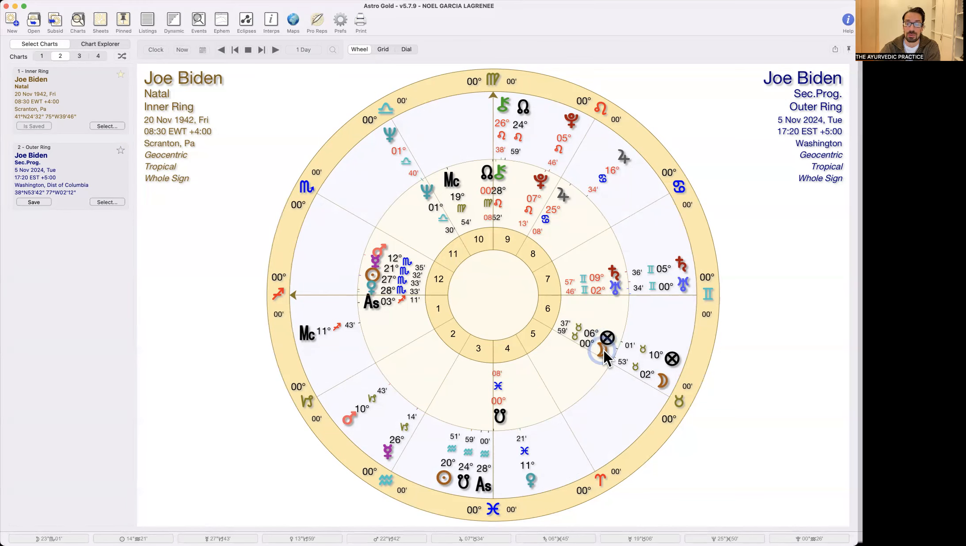
pyautogui.moveTo(601, 361)
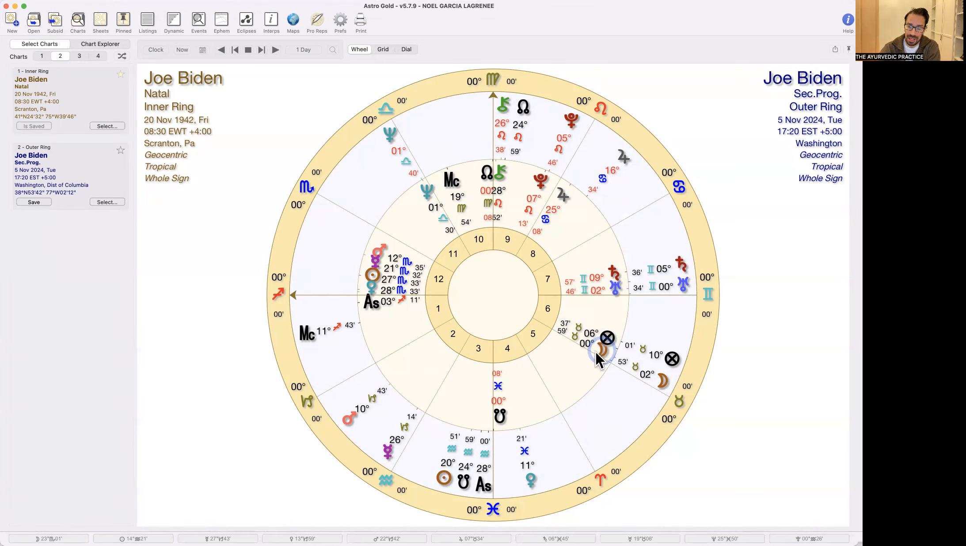
pyautogui.moveTo(626, 301)
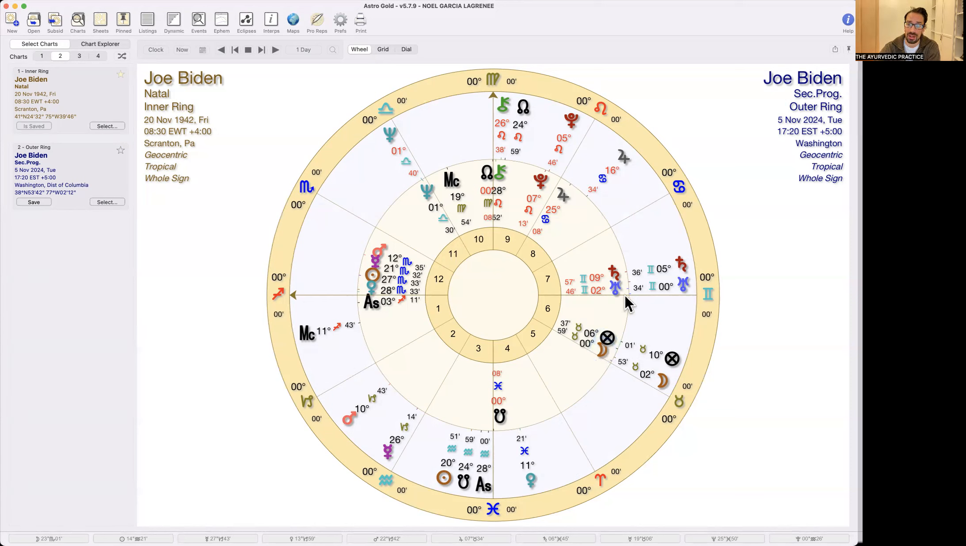
pyautogui.moveTo(611, 364)
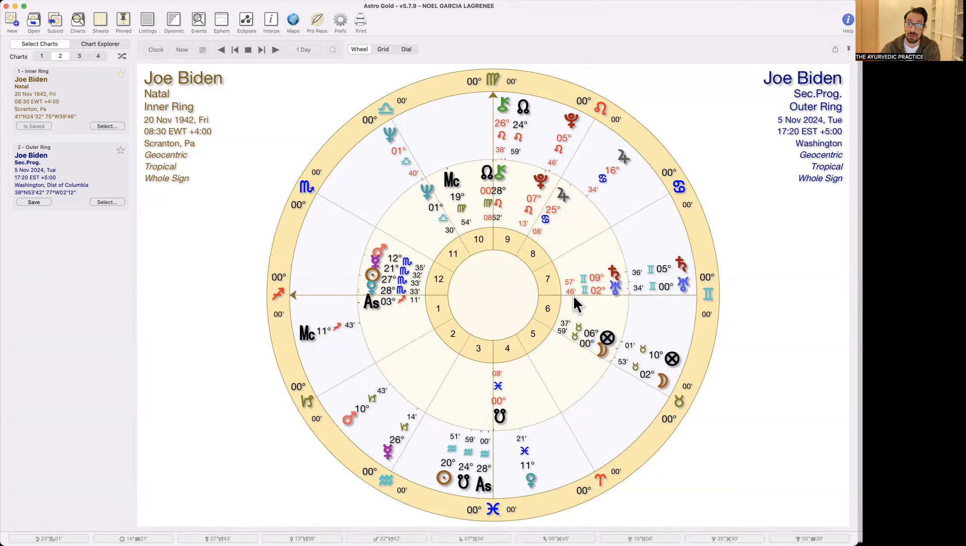
pyautogui.moveTo(626, 307)
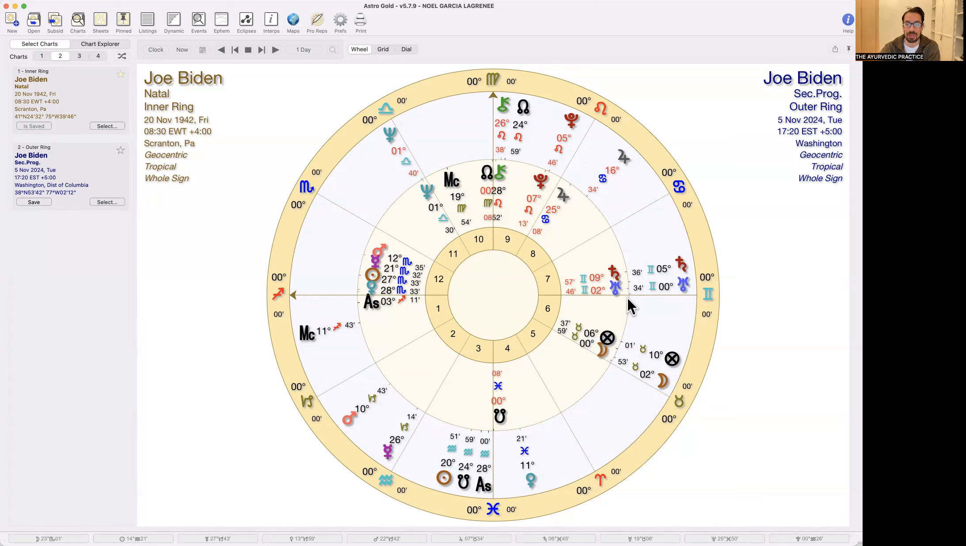
pyautogui.moveTo(604, 351)
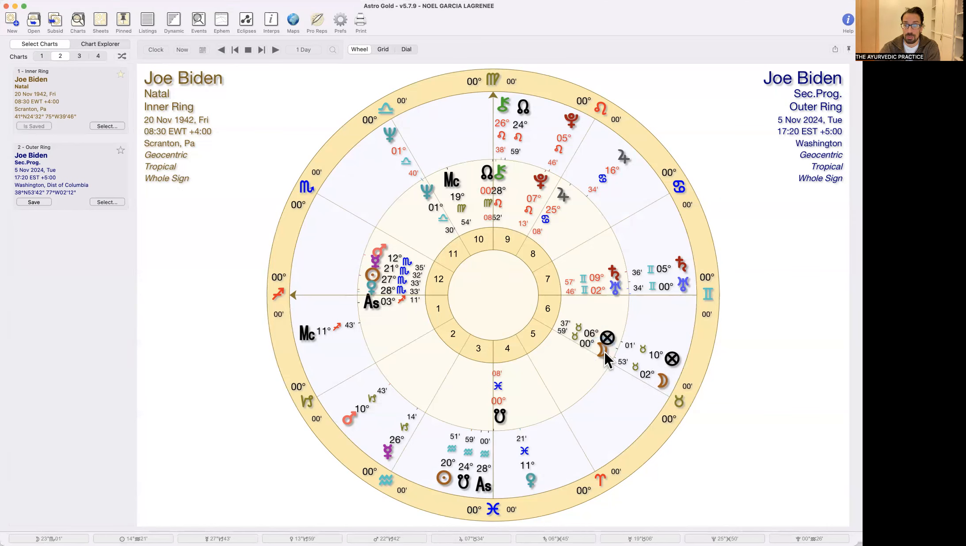
pyautogui.moveTo(572, 259)
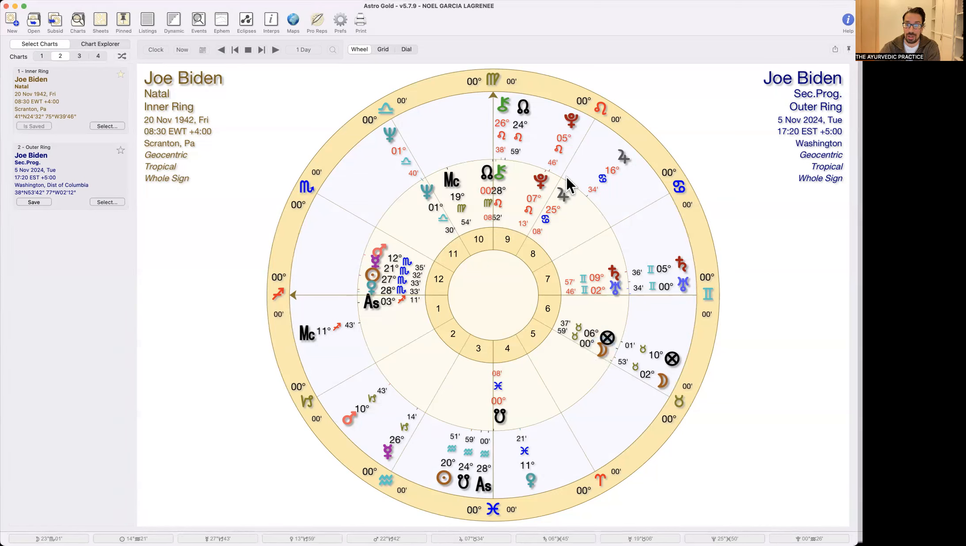
pyautogui.moveTo(630, 344)
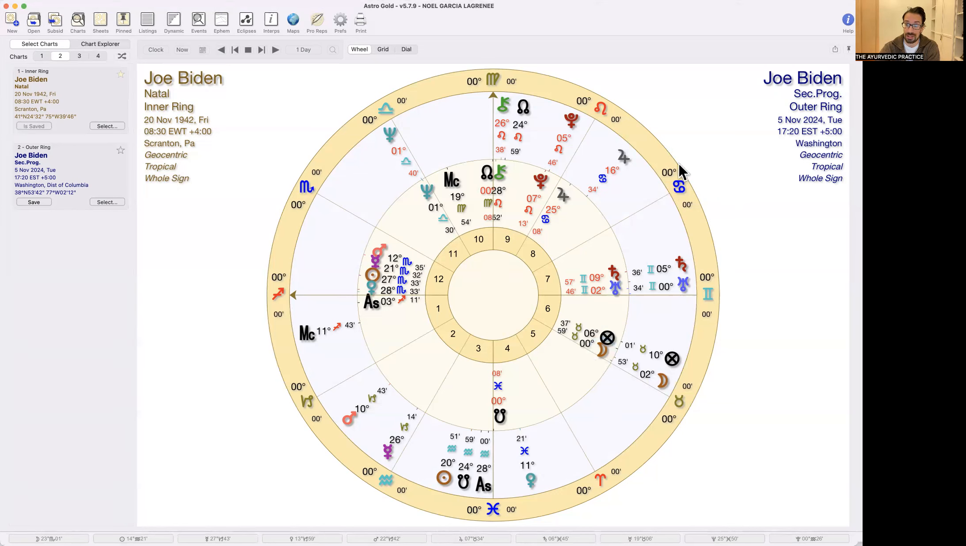
pyautogui.moveTo(530, 247)
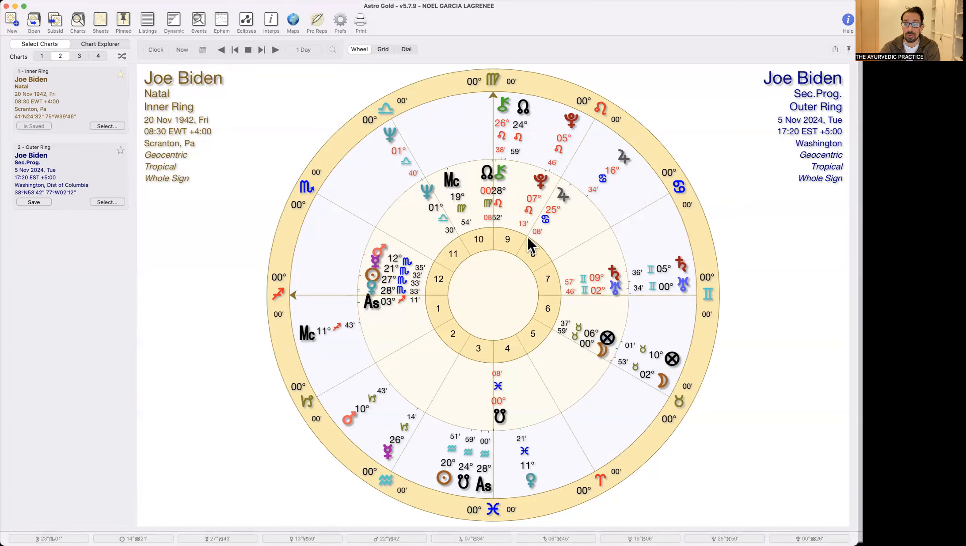
pyautogui.moveTo(566, 259)
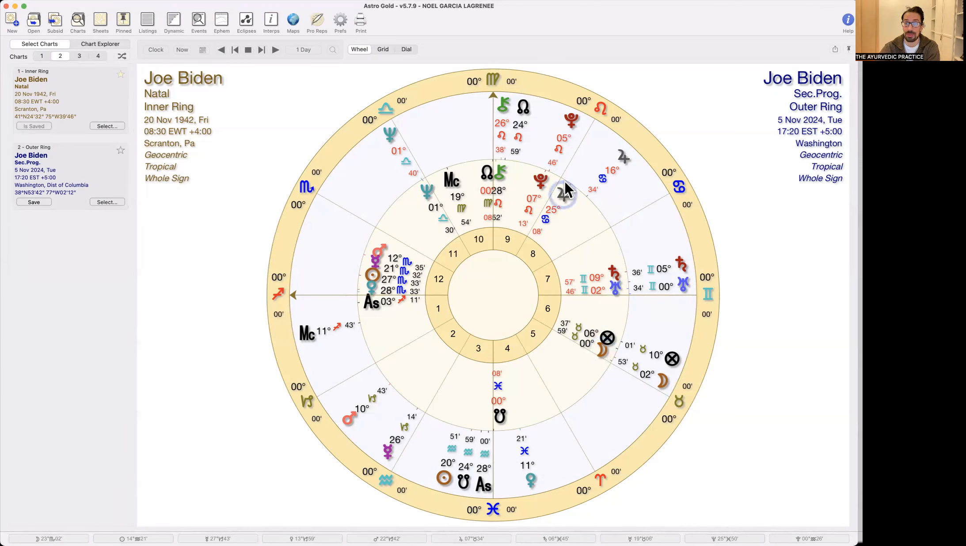
pyautogui.moveTo(599, 356)
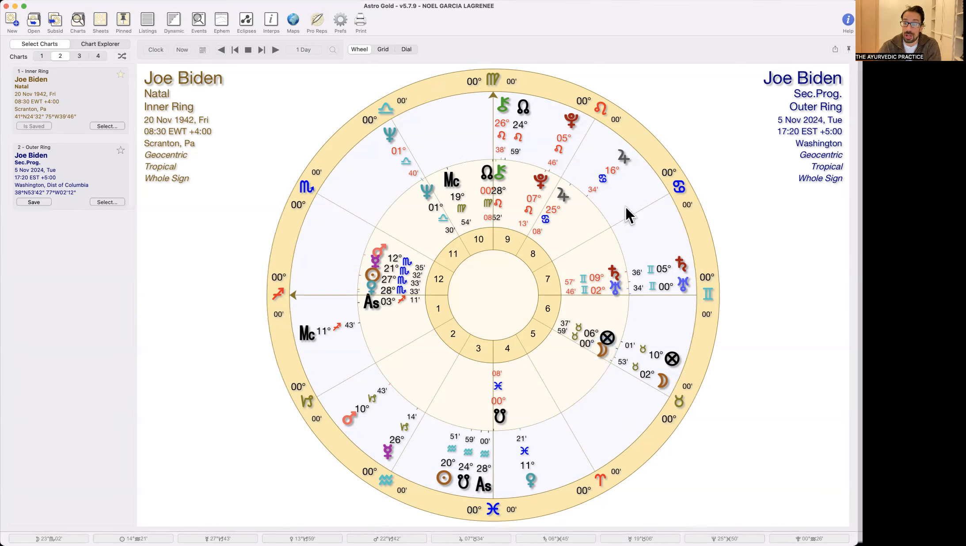
pyautogui.moveTo(563, 190)
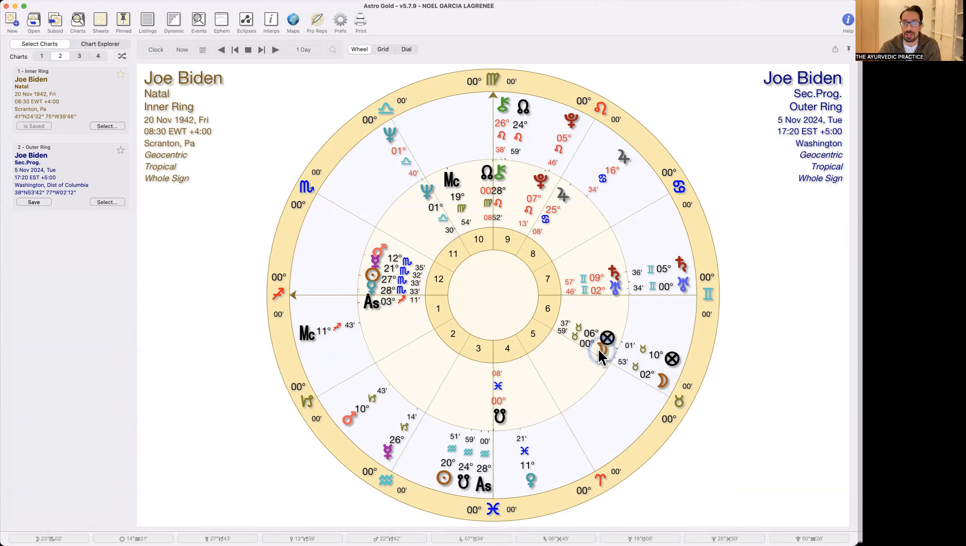
pyautogui.moveTo(607, 236)
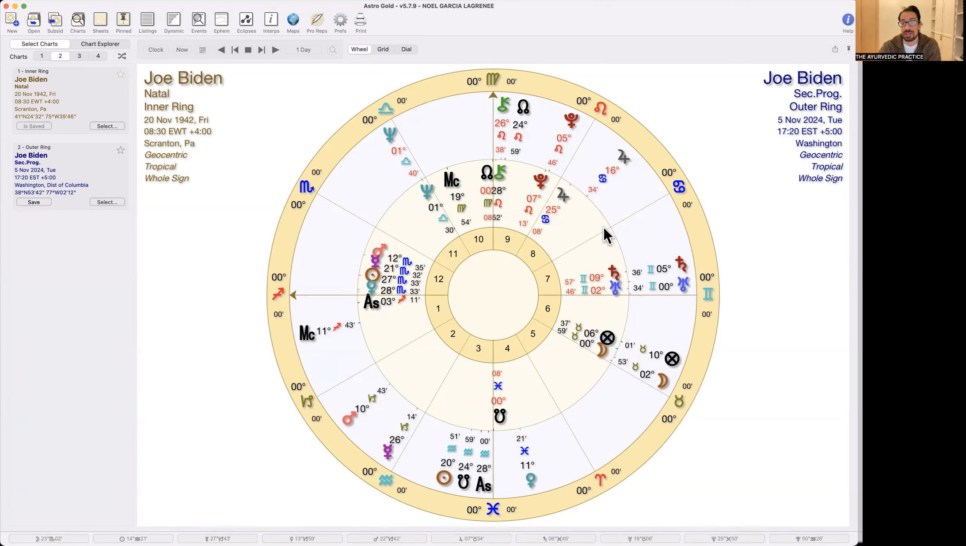
pyautogui.moveTo(588, 299)
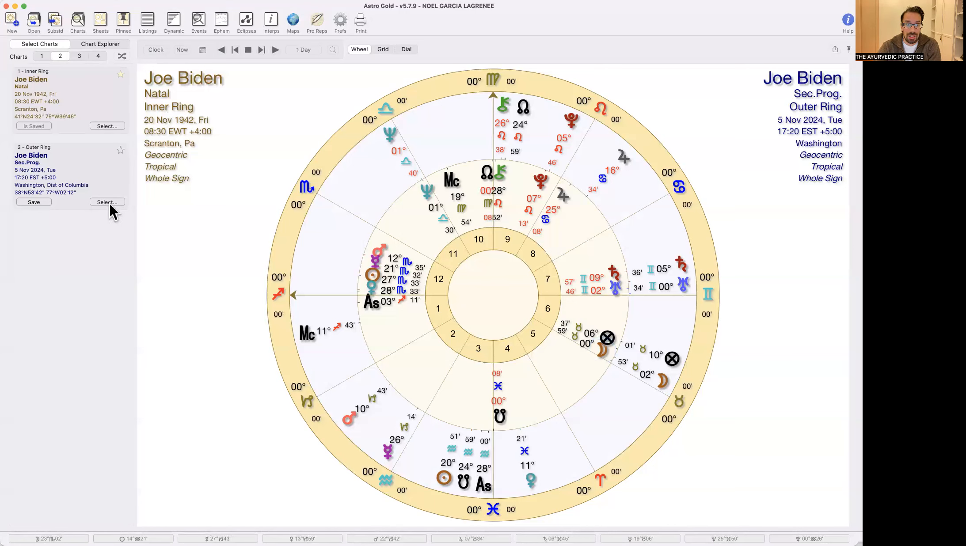
# - Swap the outer ring to current transits and step by month then day to 5 Nov 2024
pyautogui.click(107, 202)
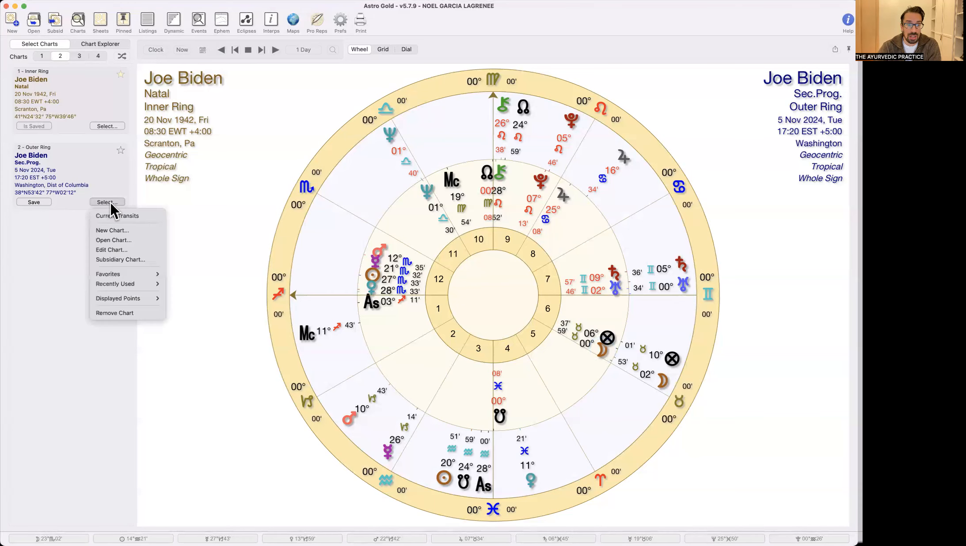
pyautogui.click(117, 216)
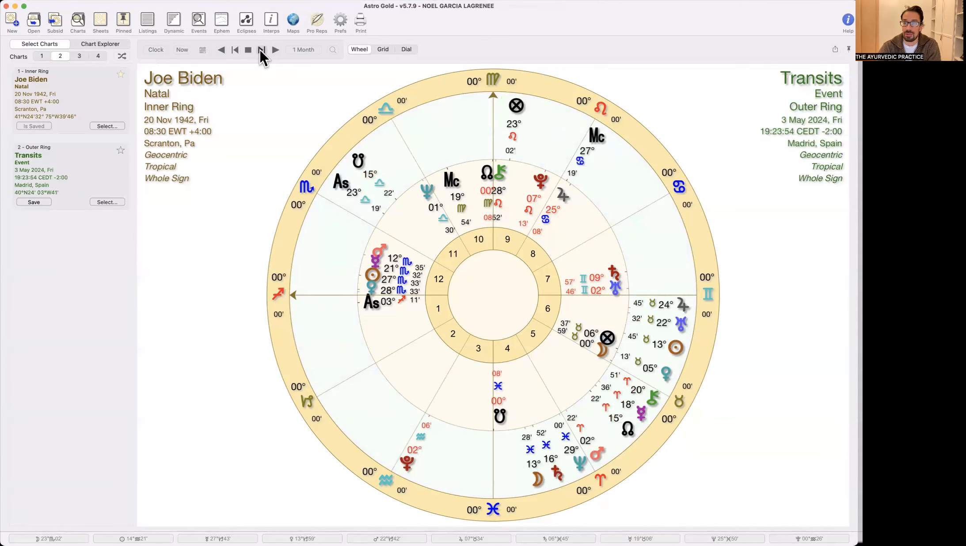
pyautogui.click(262, 49)
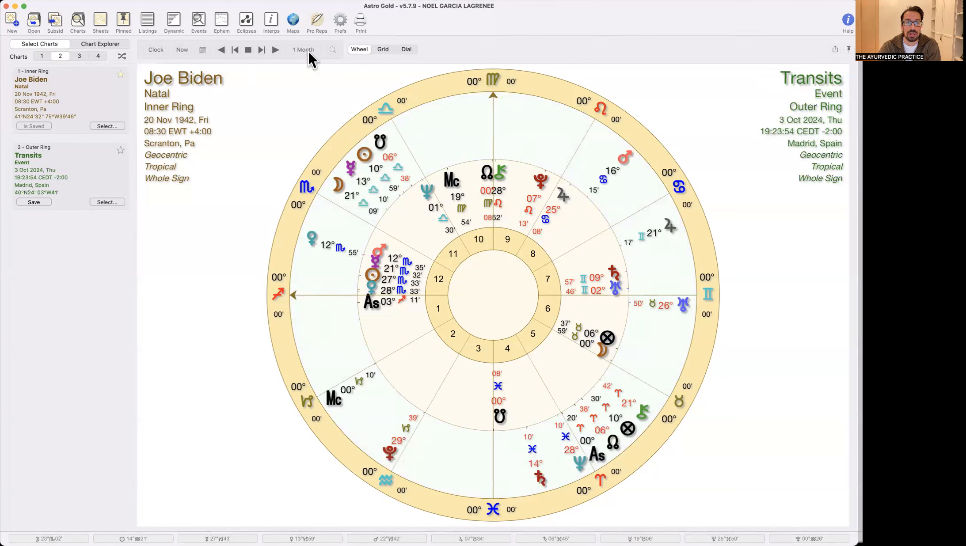
pyautogui.click(302, 50)
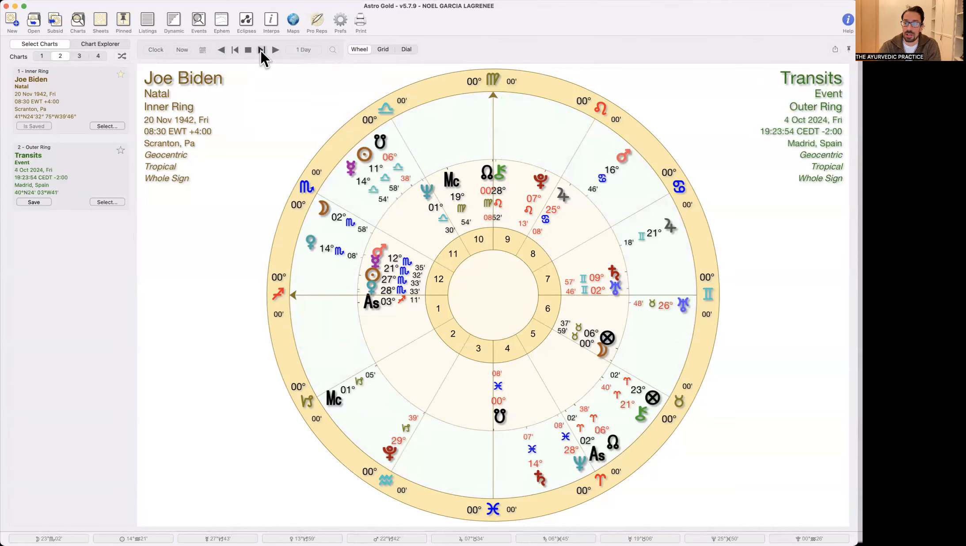
pyautogui.click(261, 50)
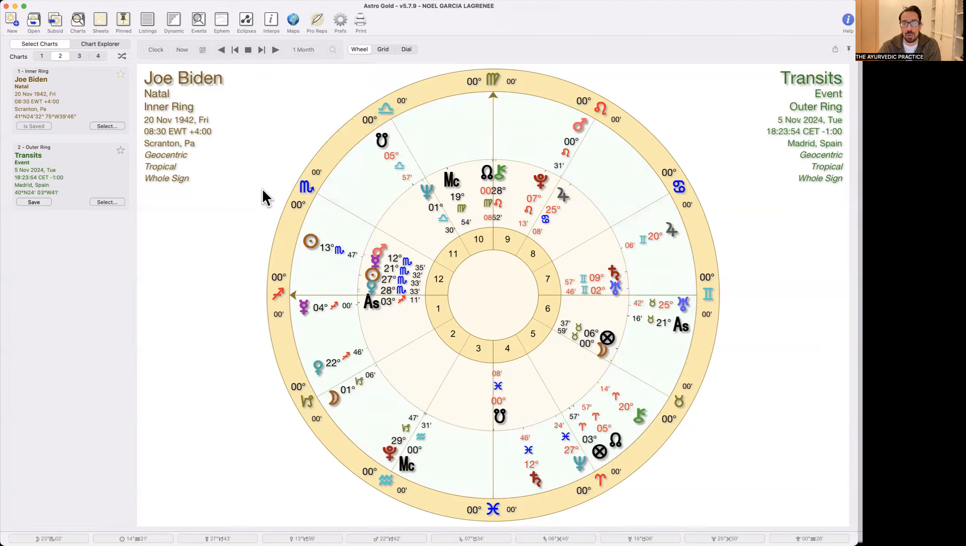
pyautogui.moveTo(471, 450)
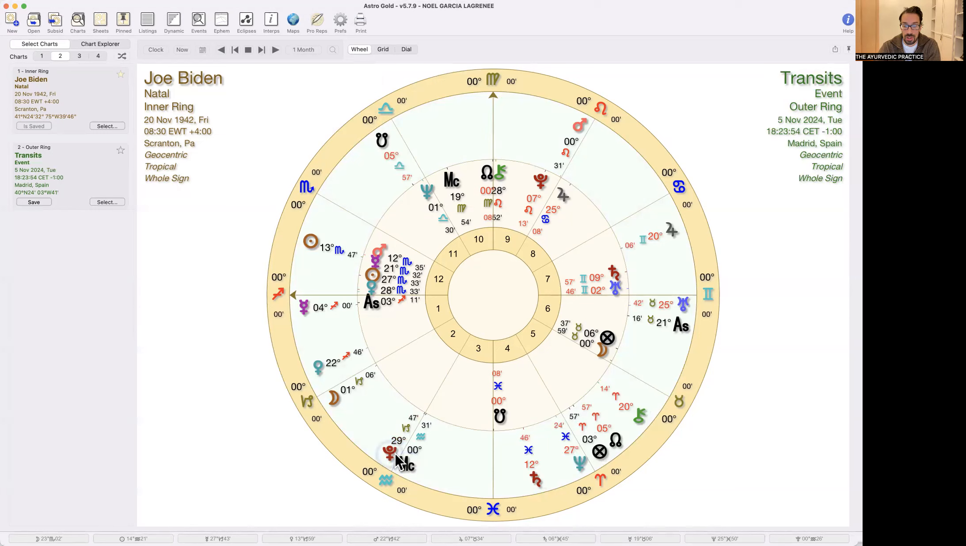
pyautogui.click(389, 456)
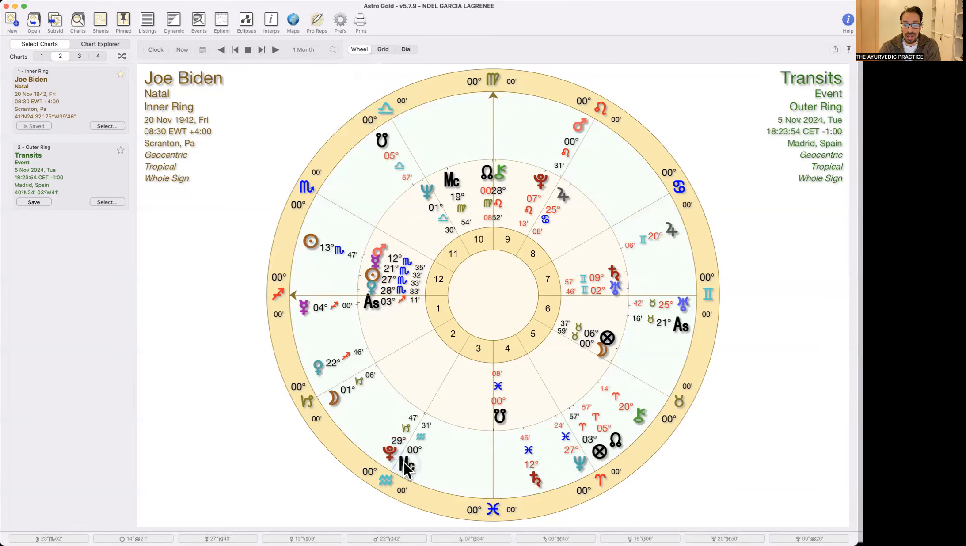
pyautogui.click(404, 465)
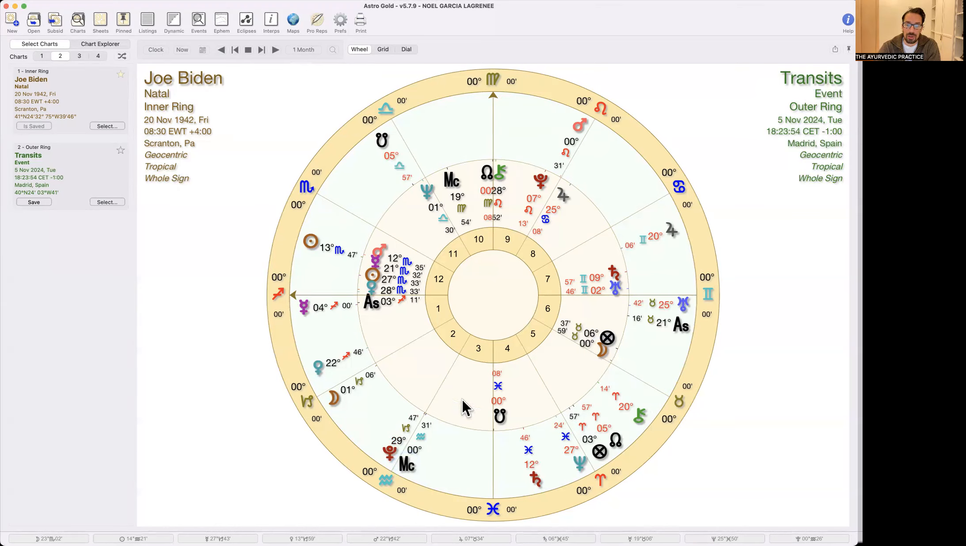
pyautogui.moveTo(603, 360)
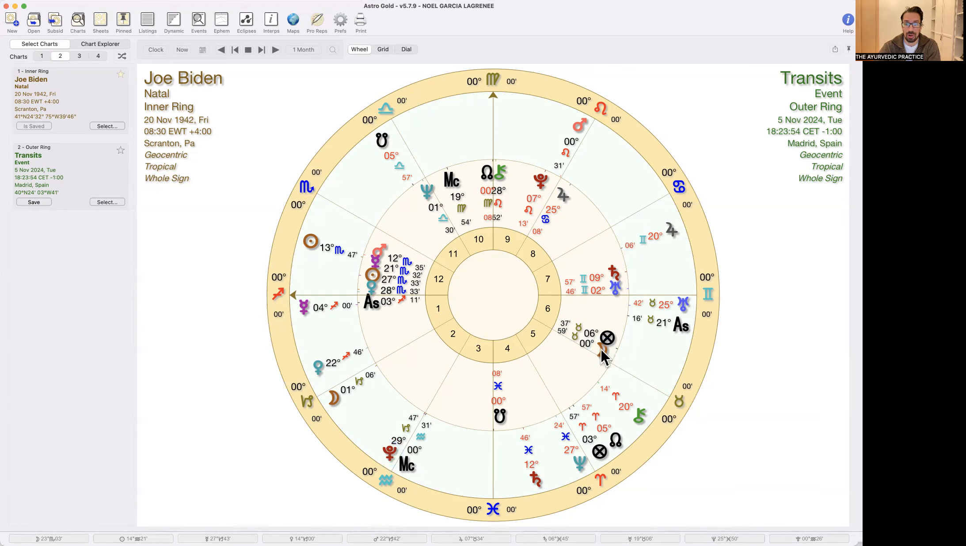
pyautogui.moveTo(580, 344)
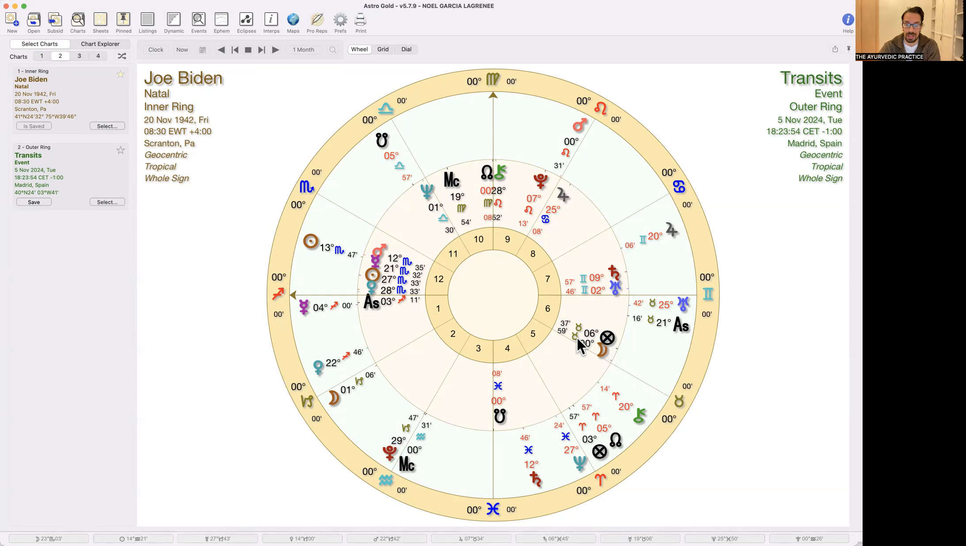
pyautogui.moveTo(528, 444)
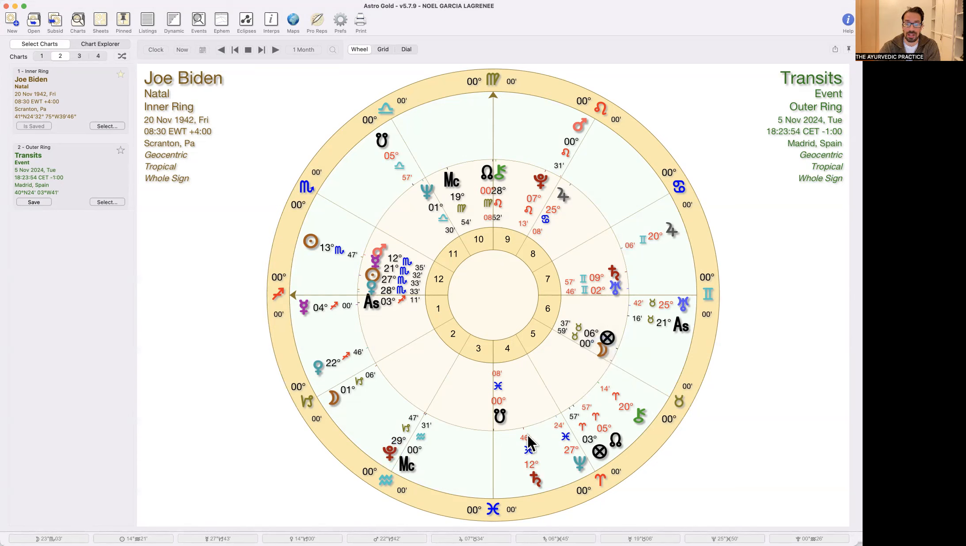
pyautogui.moveTo(431, 412)
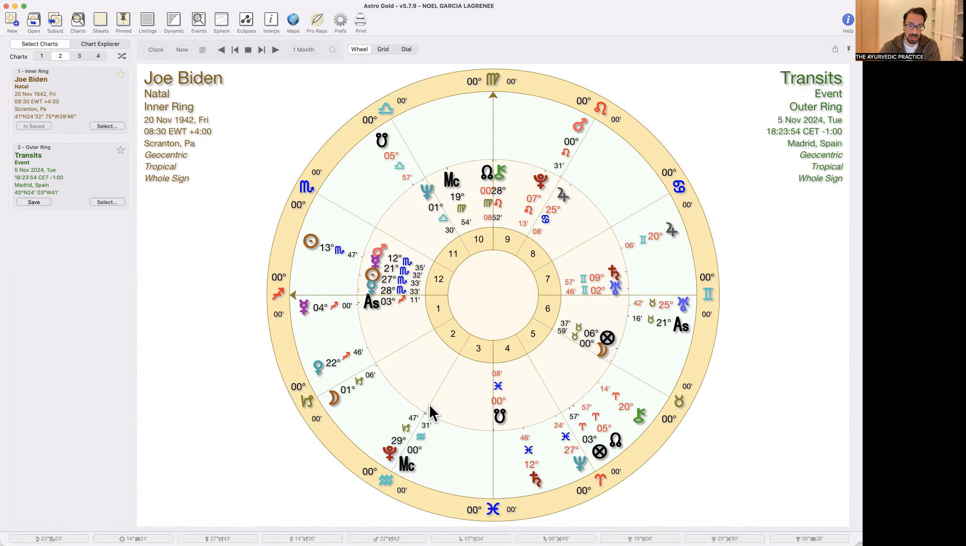
pyautogui.moveTo(609, 357)
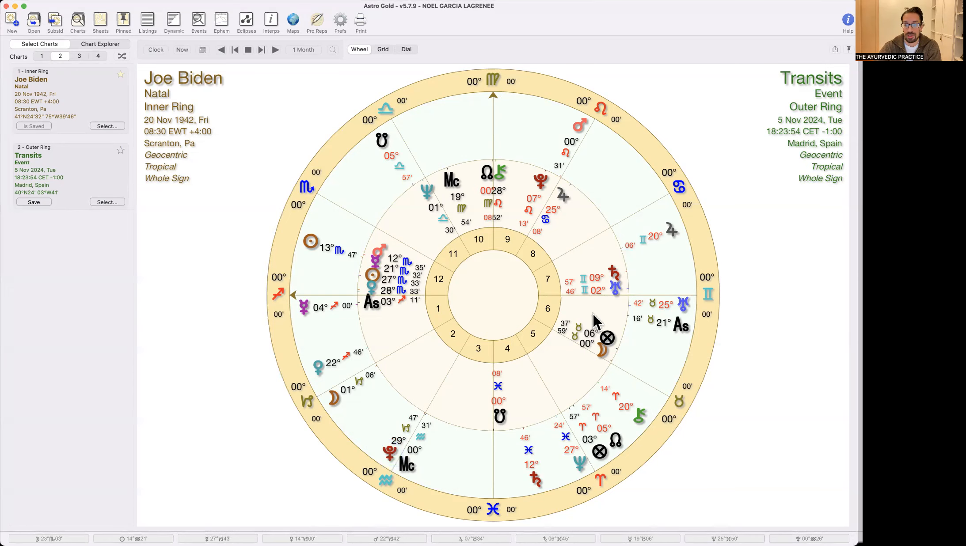
pyautogui.moveTo(616, 360)
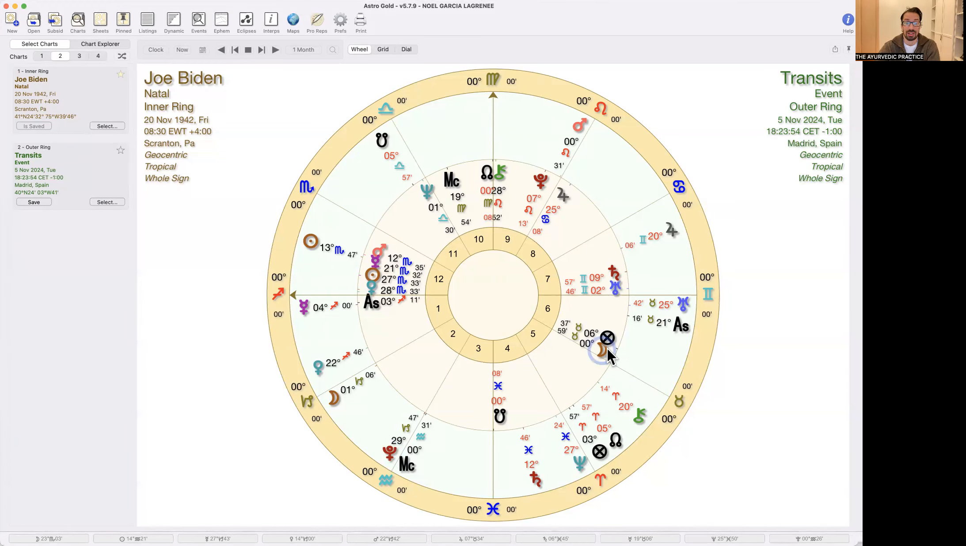
pyautogui.moveTo(607, 360)
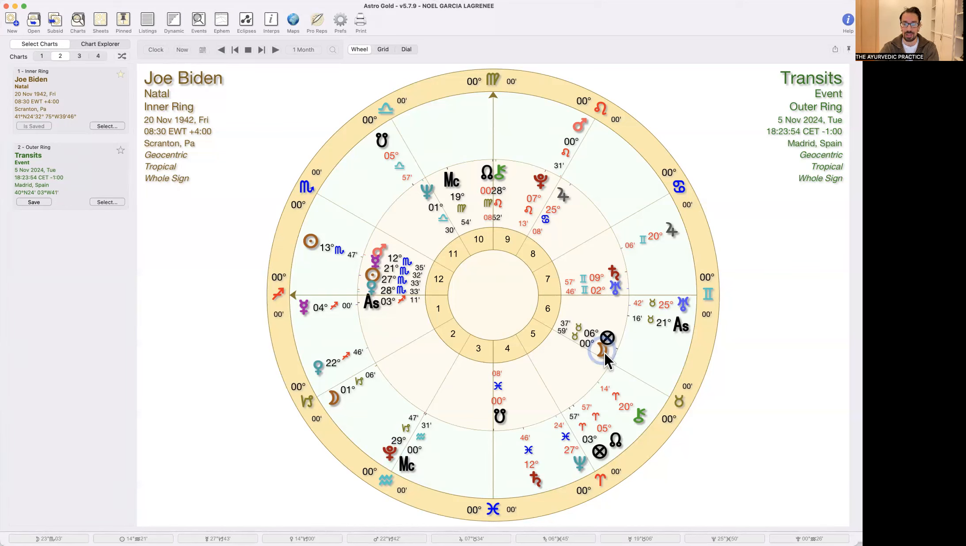
pyautogui.moveTo(419, 471)
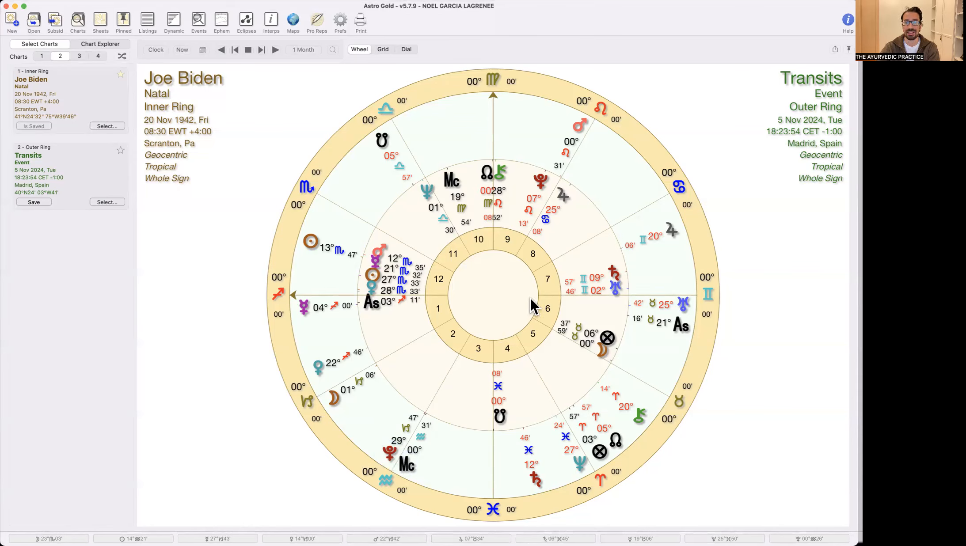
pyautogui.moveTo(601, 360)
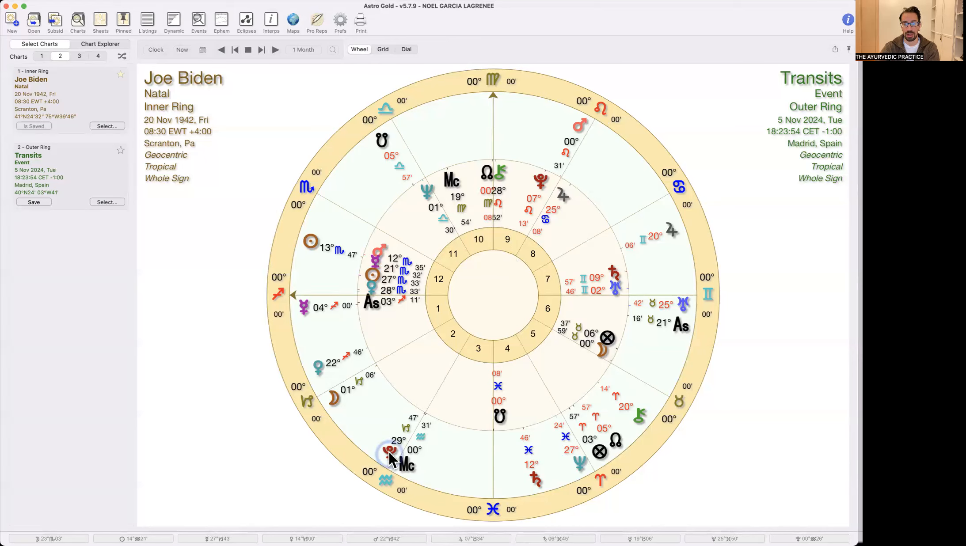
pyautogui.moveTo(607, 361)
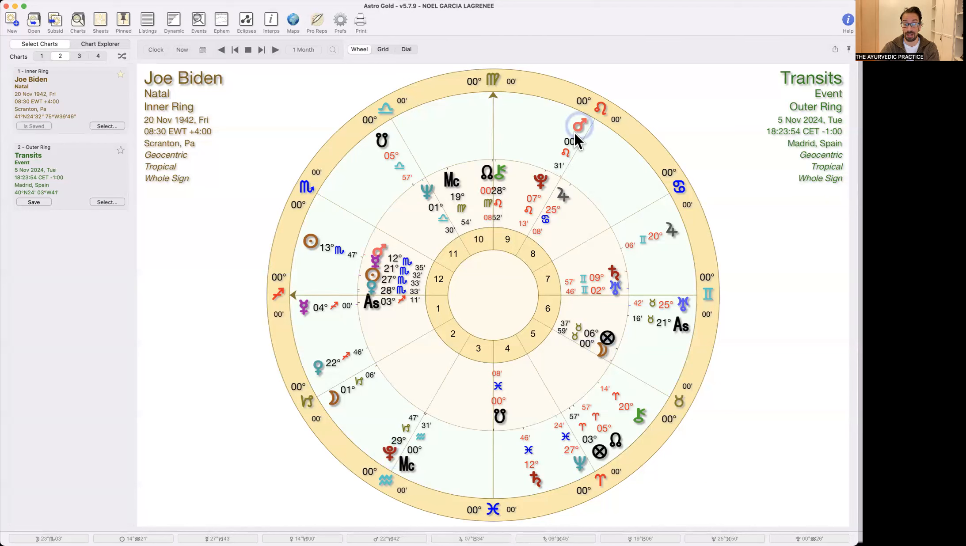
pyautogui.moveTo(603, 358)
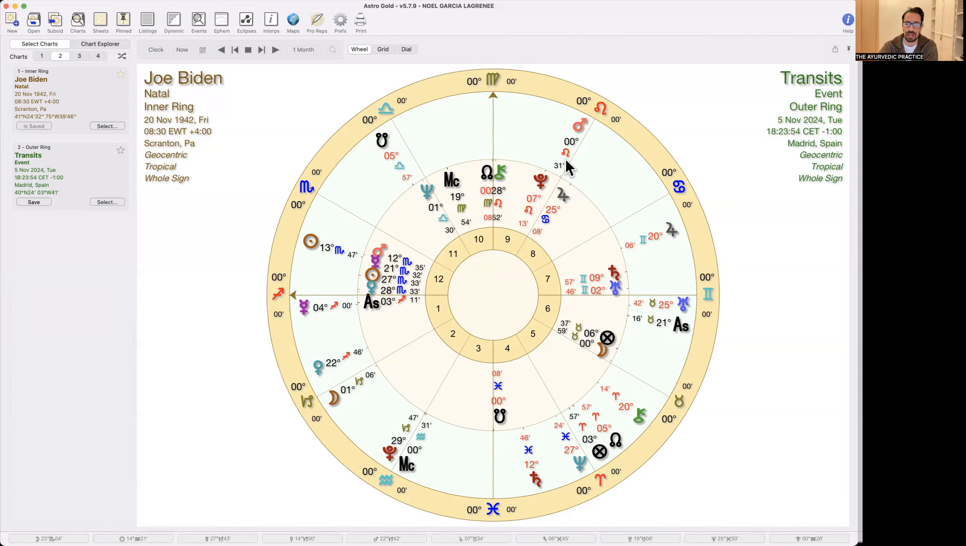
pyautogui.moveTo(518, 229)
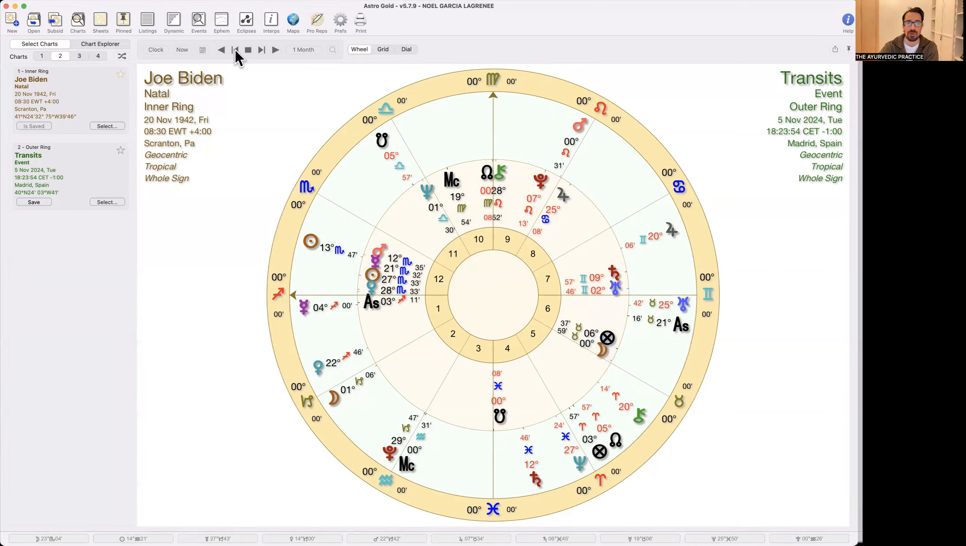
# - Step the transits back two months, set a 1-day interval and advance to 9 Jun 2024
pyautogui.click(220, 49)
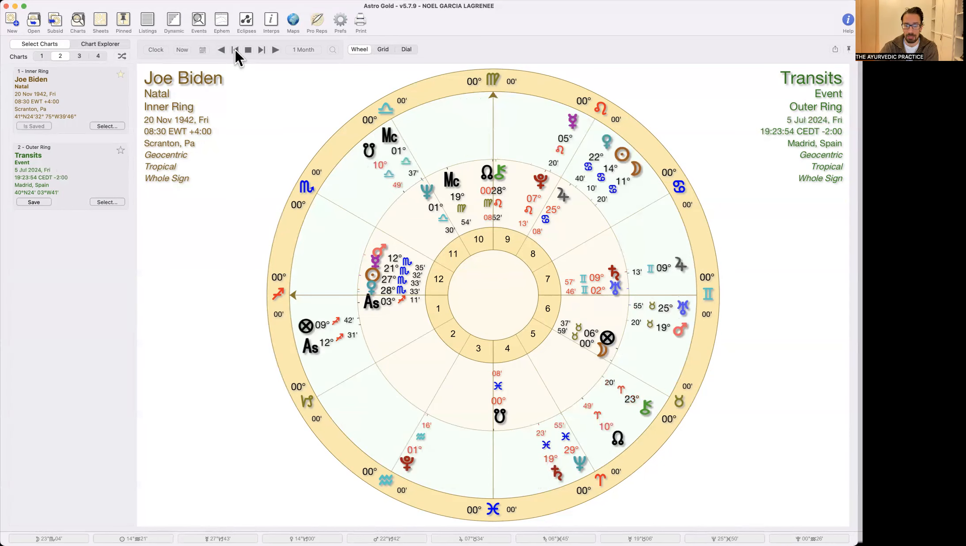
pyautogui.click(235, 49)
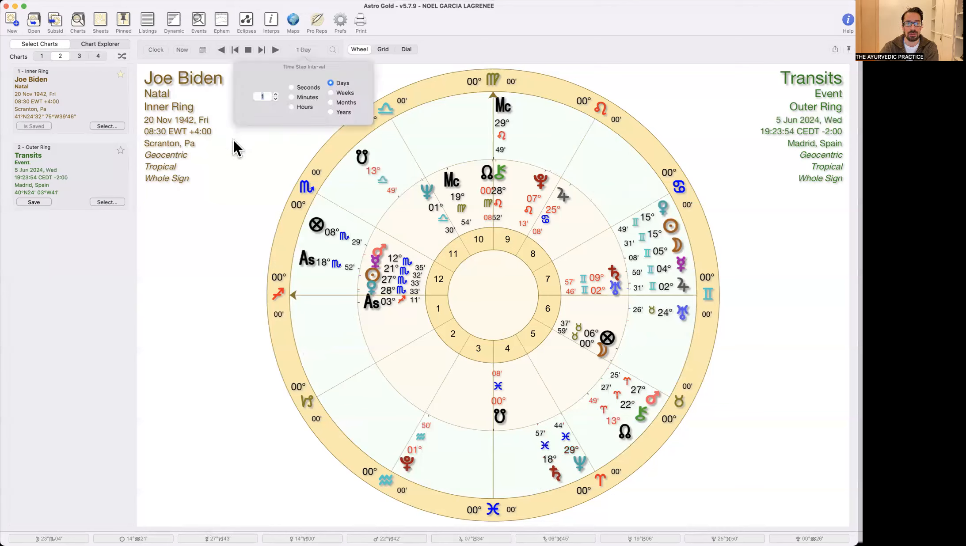
pyautogui.click(275, 50)
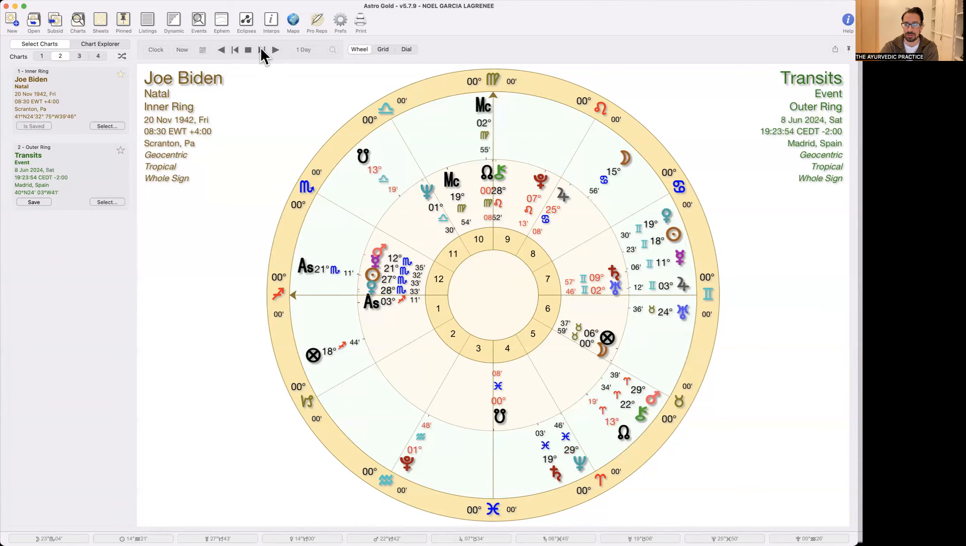
pyautogui.click(275, 49)
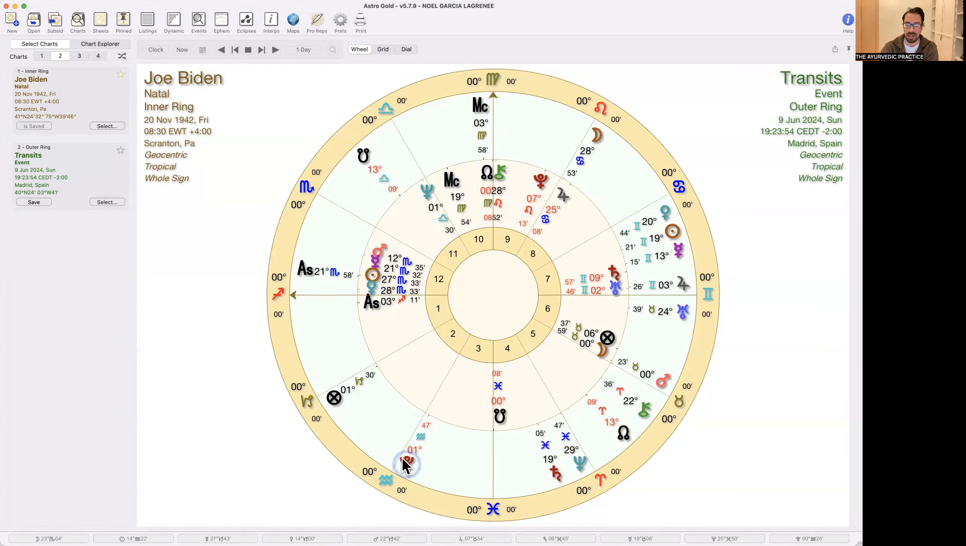
pyautogui.moveTo(636, 362)
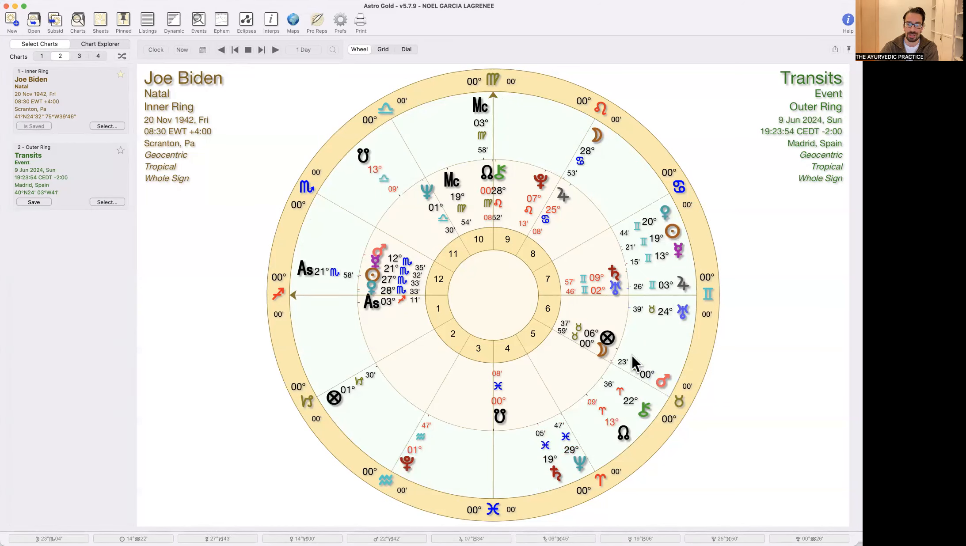
pyautogui.moveTo(560, 318)
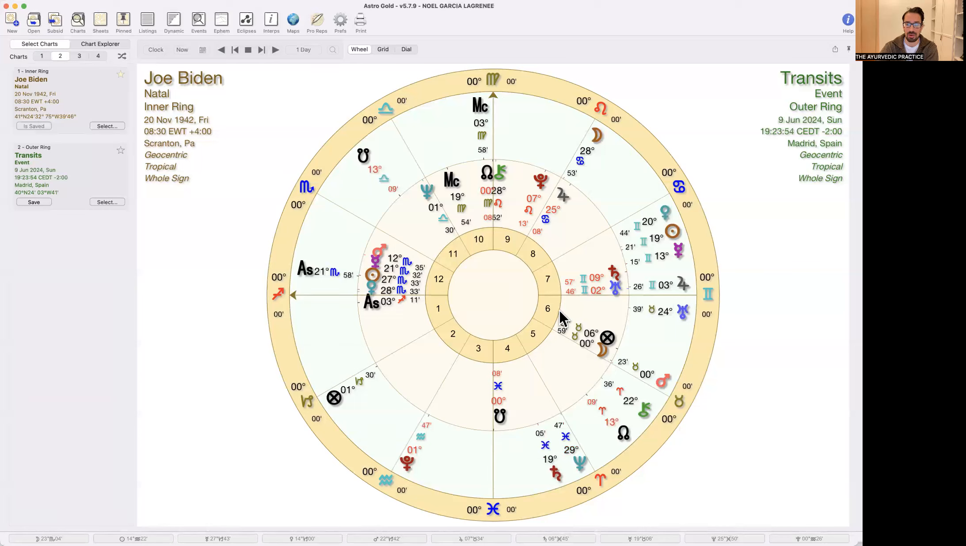
pyautogui.moveTo(616, 357)
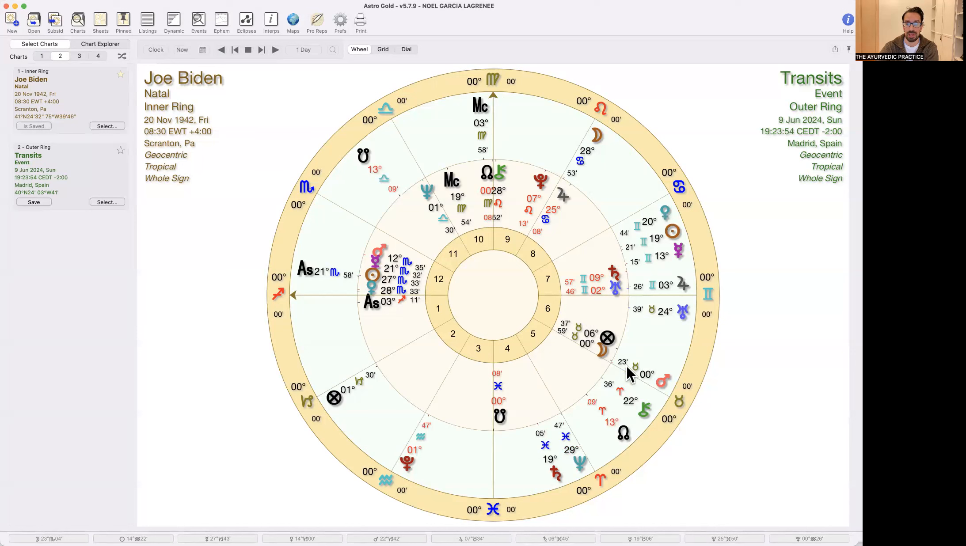
pyautogui.moveTo(572, 153)
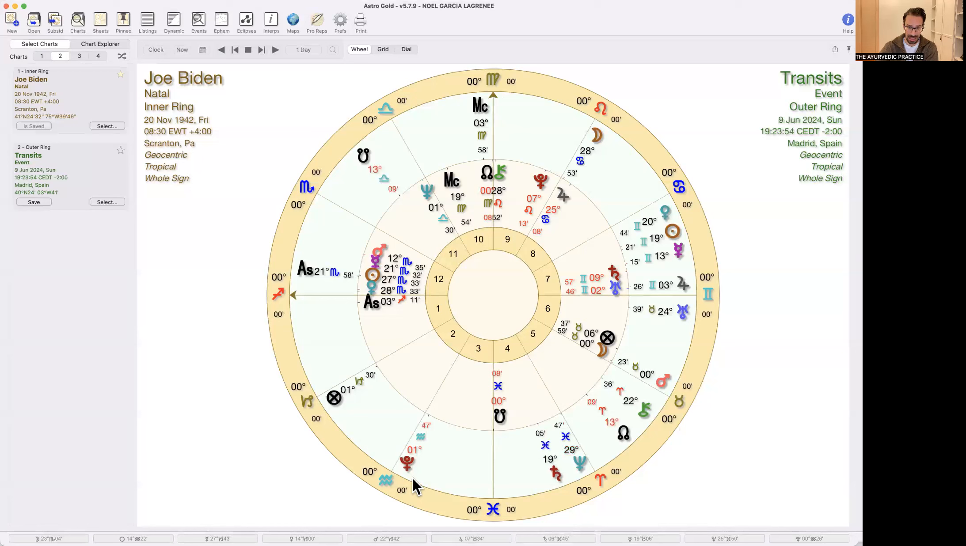
pyautogui.moveTo(639, 374)
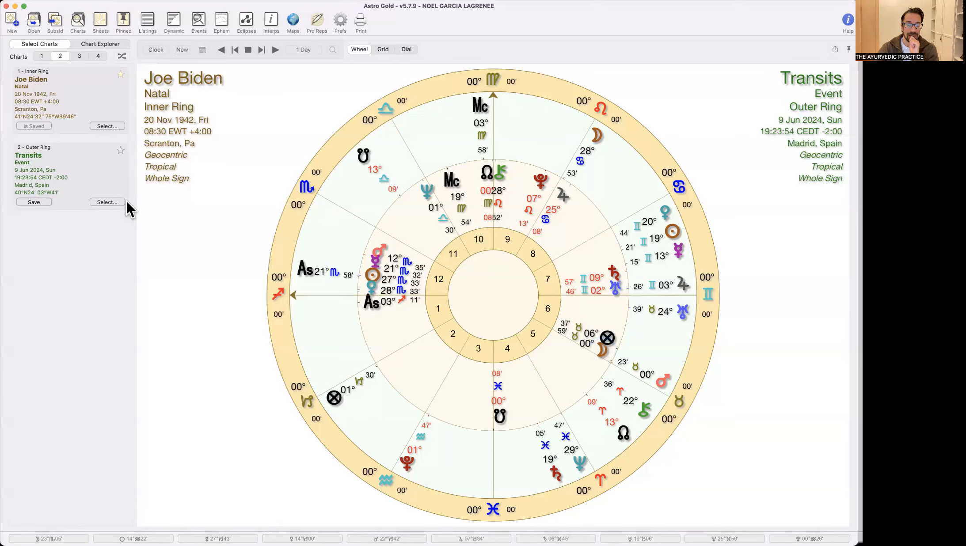
# - Create Biden's 19 Nov 2023 solar return as a subsidiary chart and show it as a single wheel
pyautogui.click(107, 203)
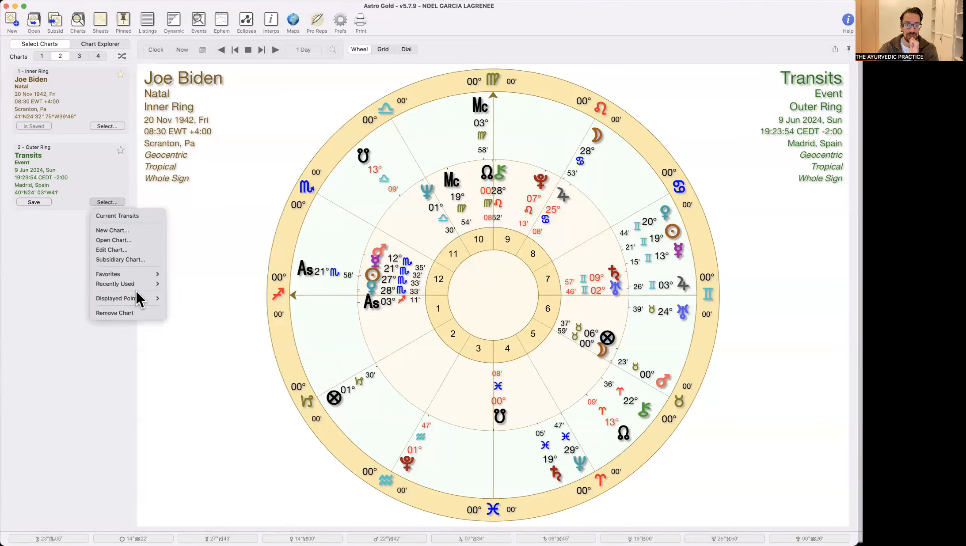
pyautogui.moveTo(128, 259)
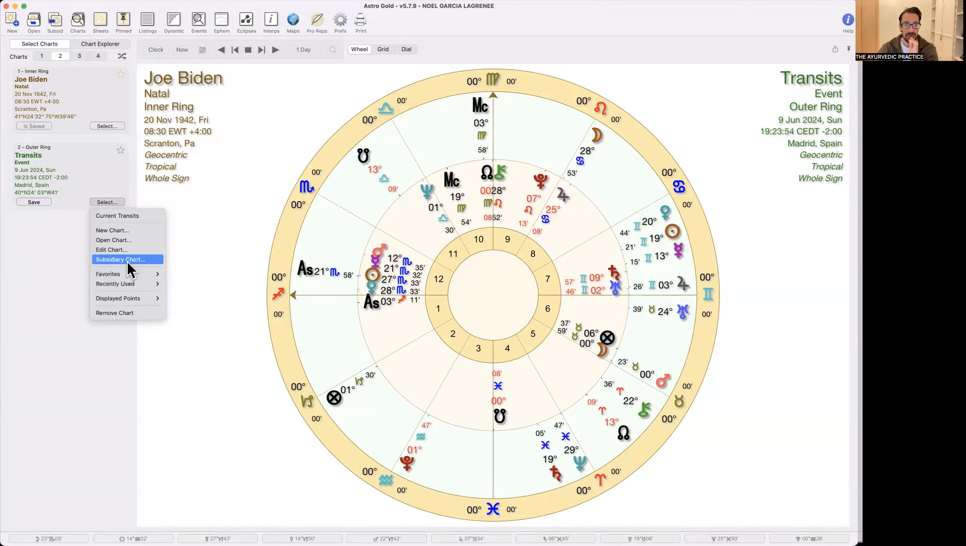
pyautogui.click(441, 199)
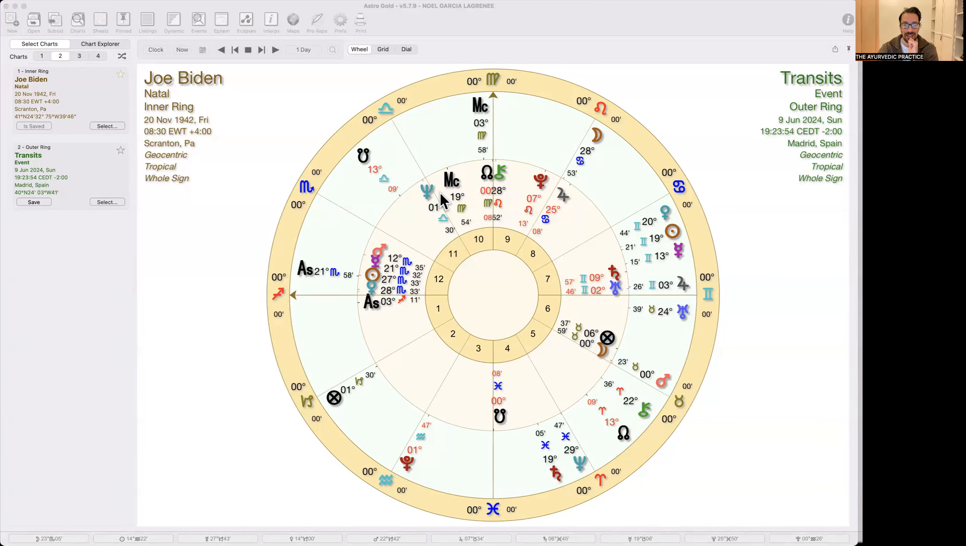
pyautogui.moveTo(535, 197)
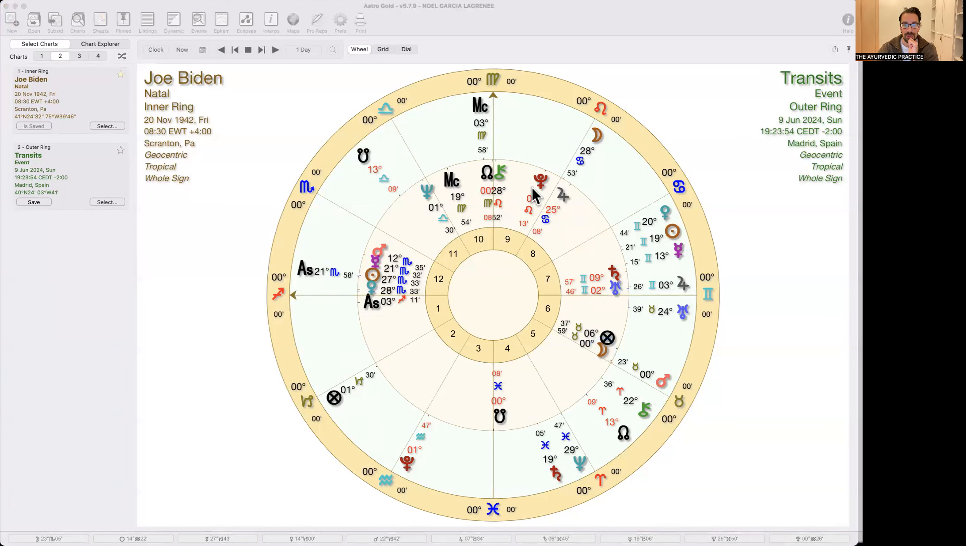
pyautogui.moveTo(548, 378)
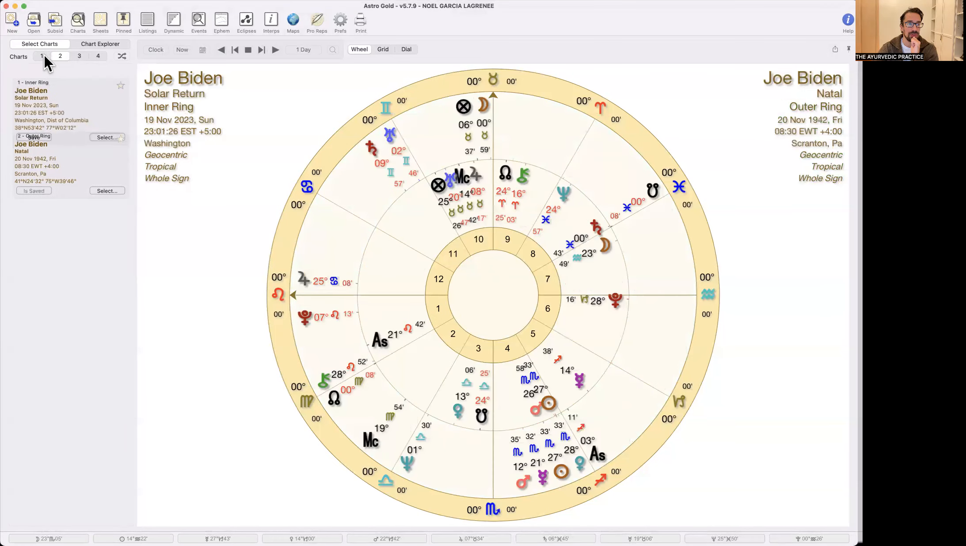
pyautogui.click(42, 55)
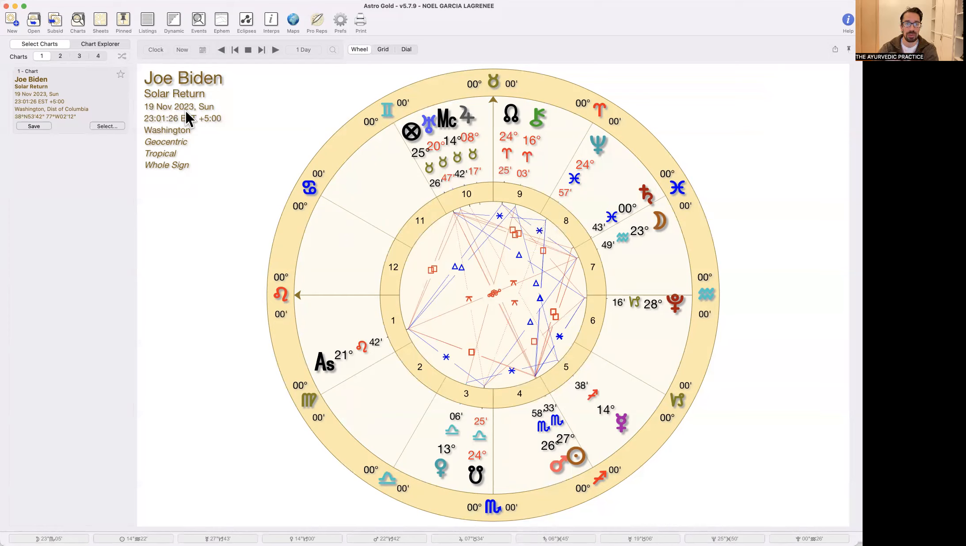
pyautogui.moveTo(179, 147)
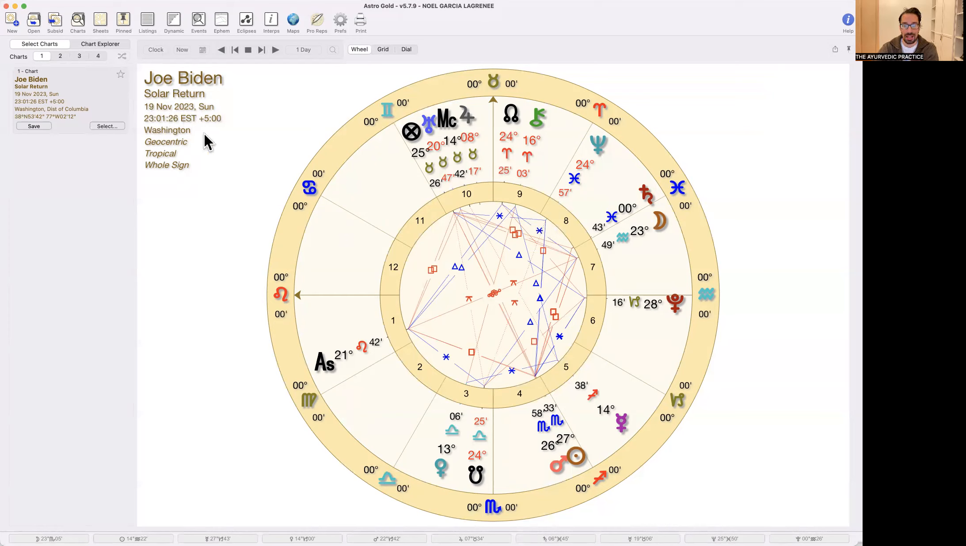
pyautogui.moveTo(548, 477)
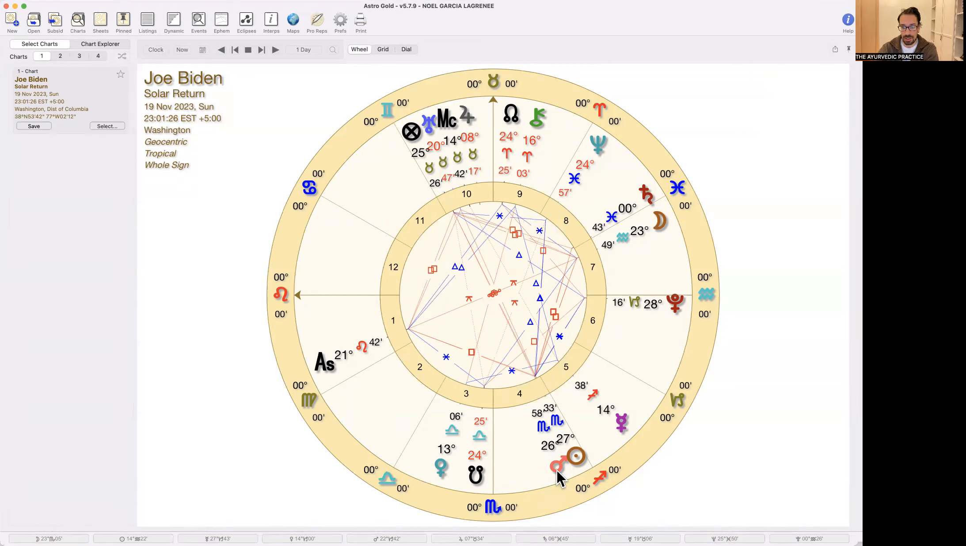
pyautogui.moveTo(567, 485)
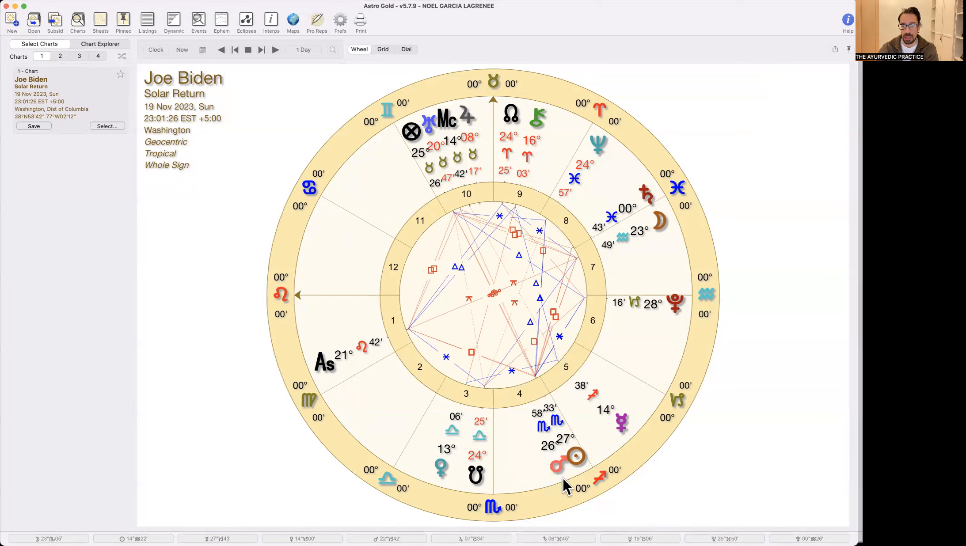
pyautogui.moveTo(549, 425)
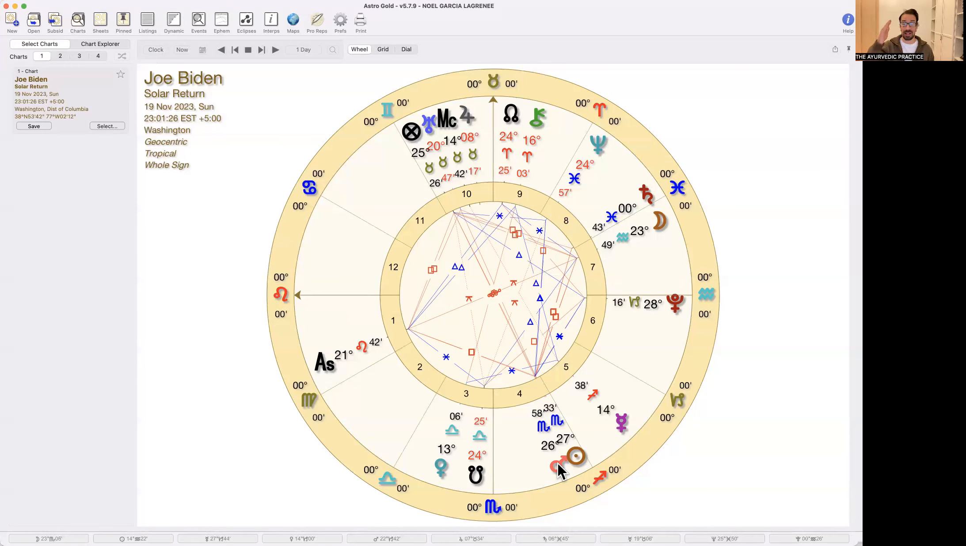
pyautogui.moveTo(555, 479)
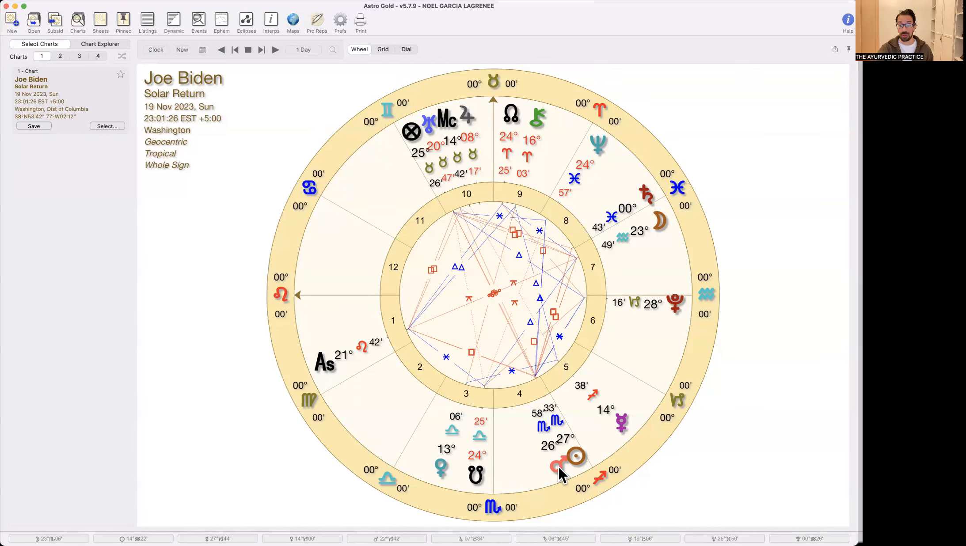
pyautogui.moveTo(562, 439)
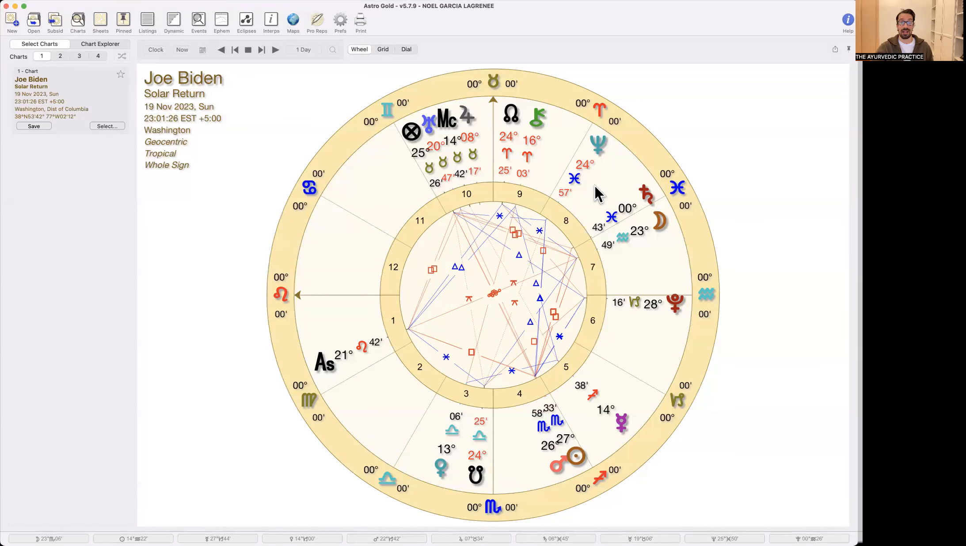
pyautogui.moveTo(582, 463)
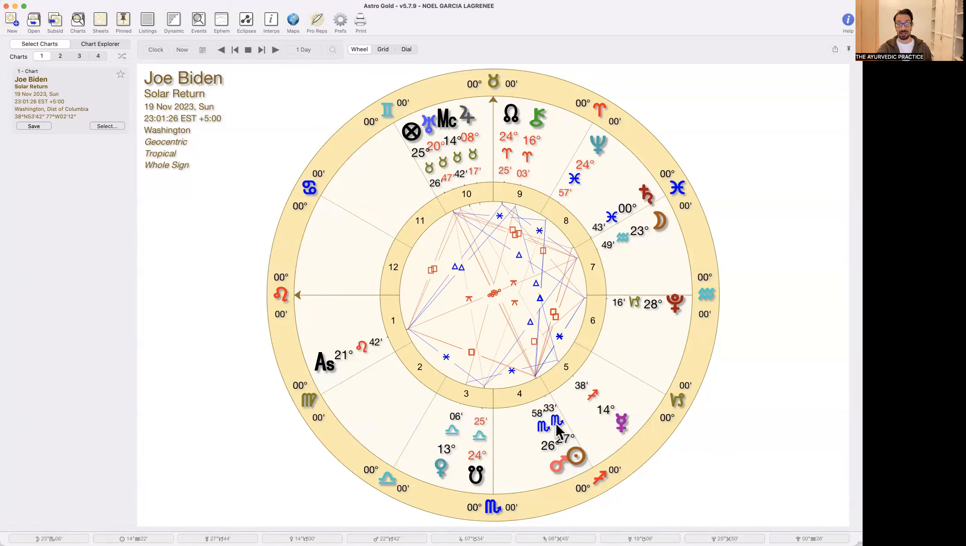
pyautogui.moveTo(585, 446)
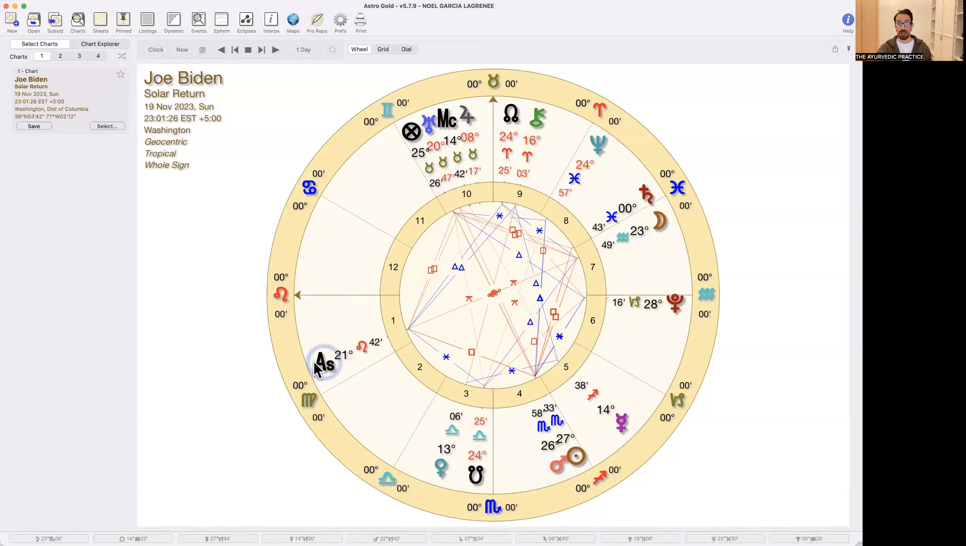
pyautogui.moveTo(366, 367)
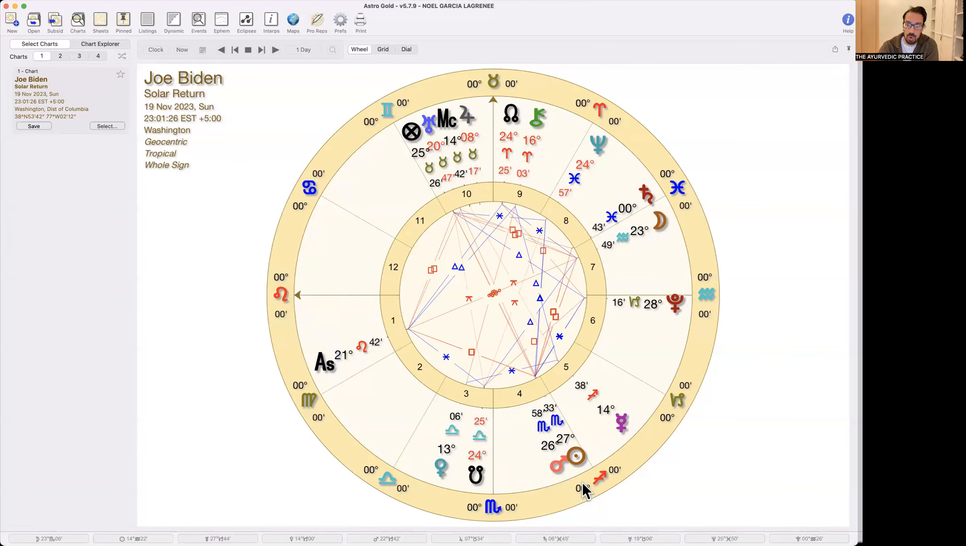
pyautogui.click(558, 465)
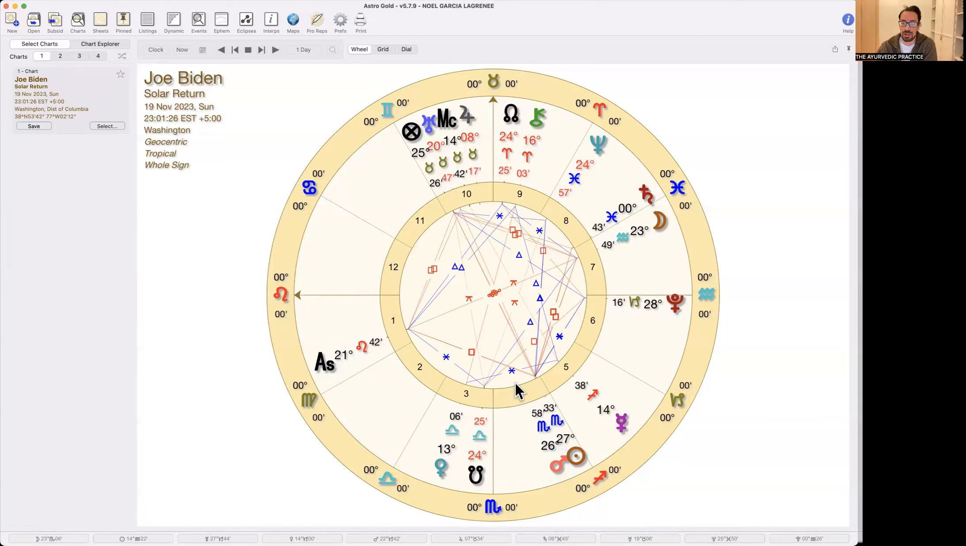
pyautogui.moveTo(546, 477)
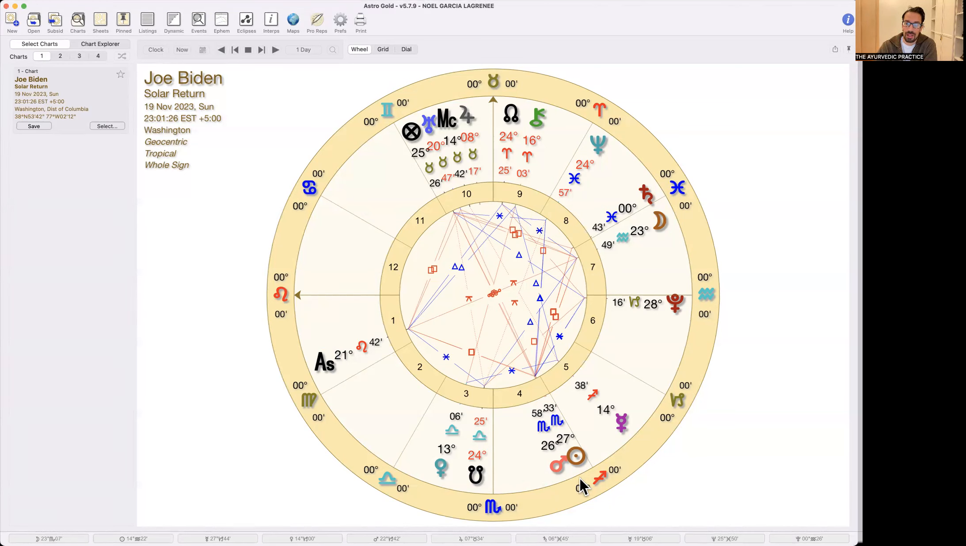
pyautogui.click(557, 465)
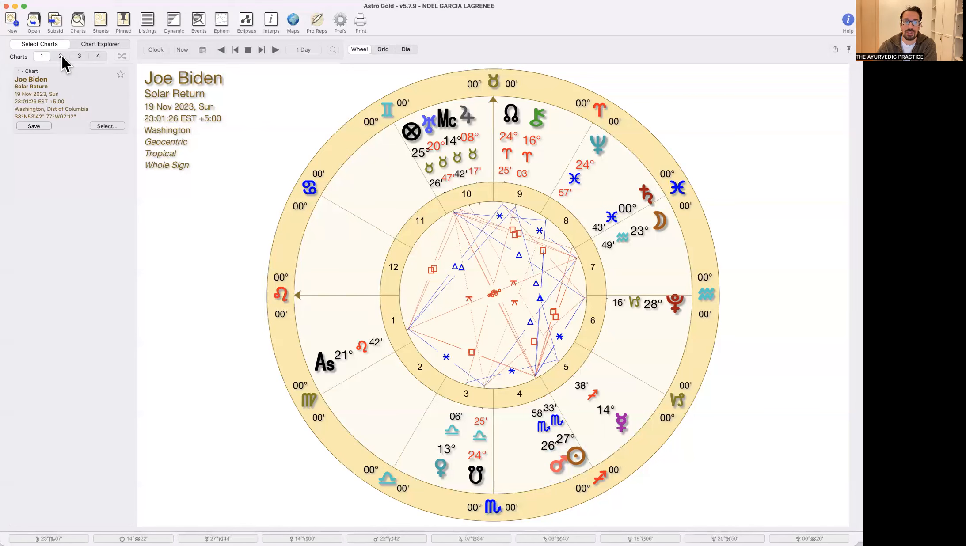
pyautogui.moveTo(60, 55)
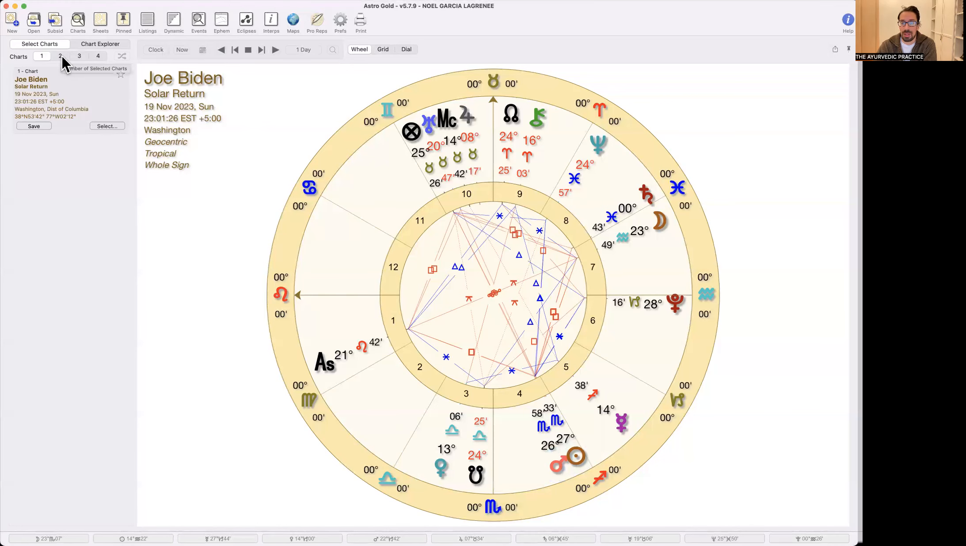
# - Toggle between one and two charts, then set the bi-wheel's outer ring to 3 Feb 2024 Madrid transits
pyautogui.click(60, 56)
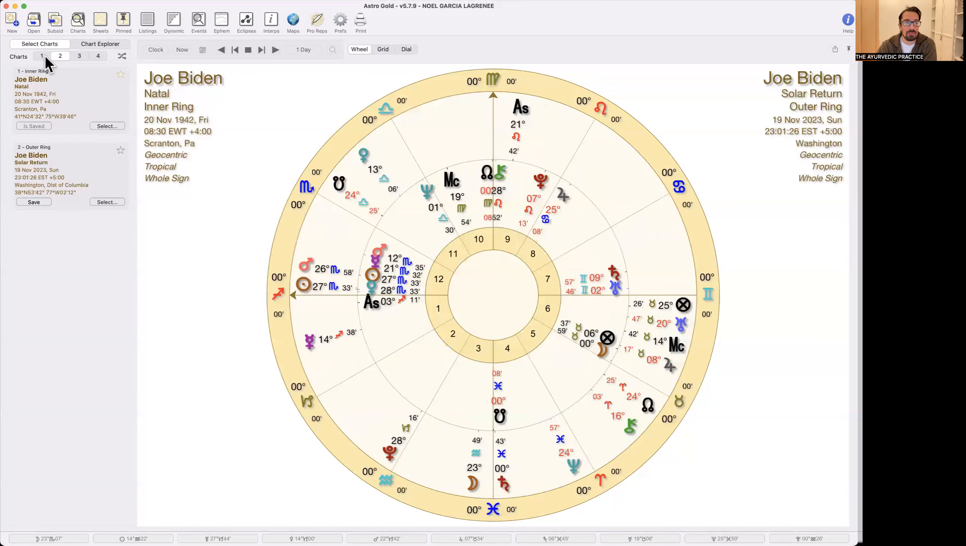
pyautogui.click(42, 55)
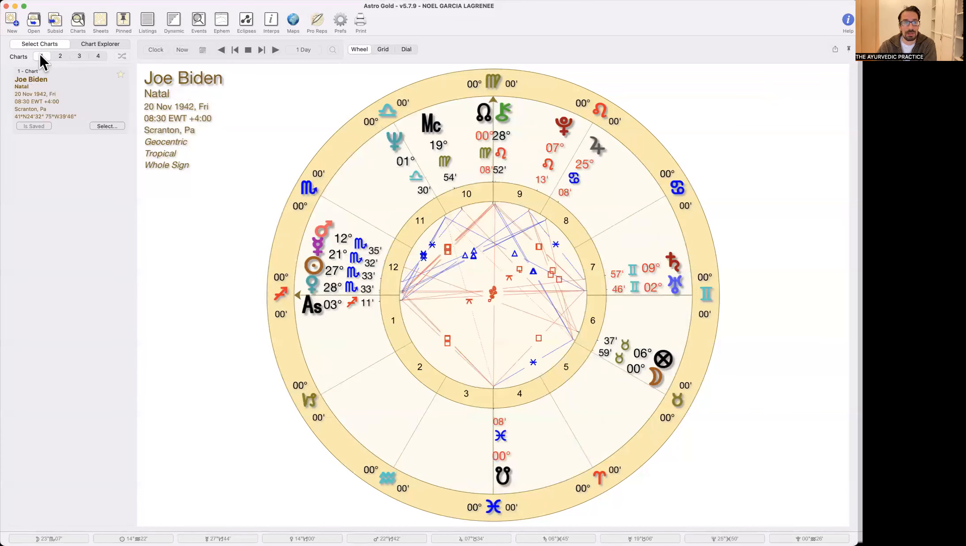
pyautogui.click(60, 56)
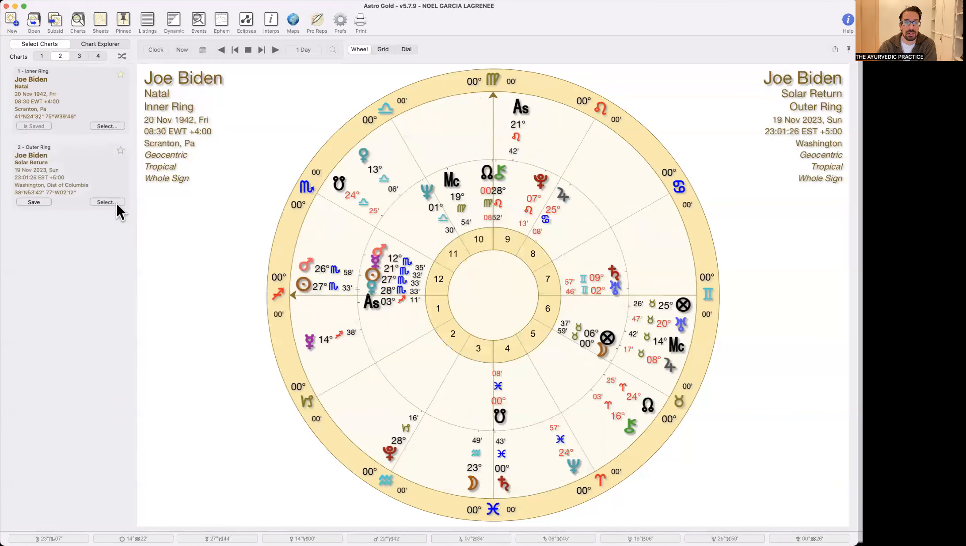
pyautogui.click(106, 202)
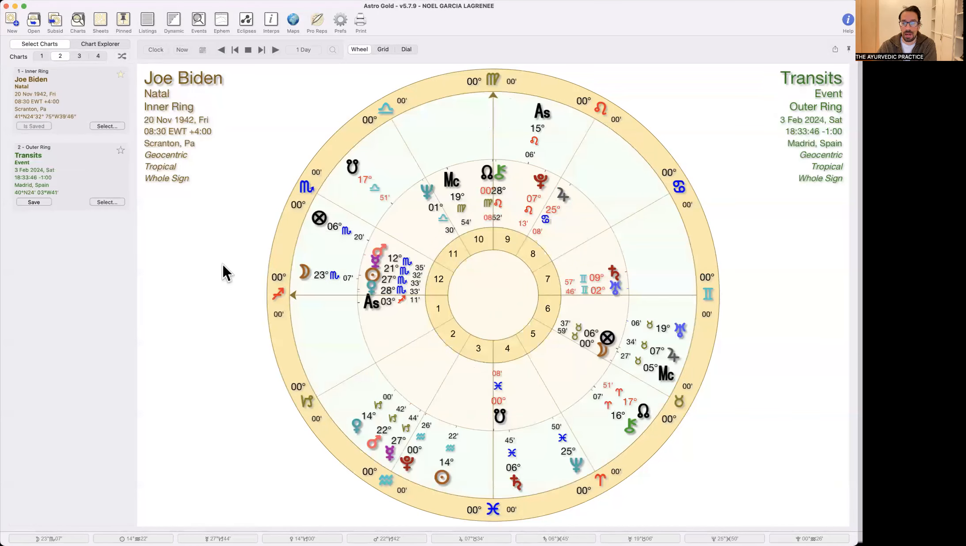
pyautogui.moveTo(516, 206)
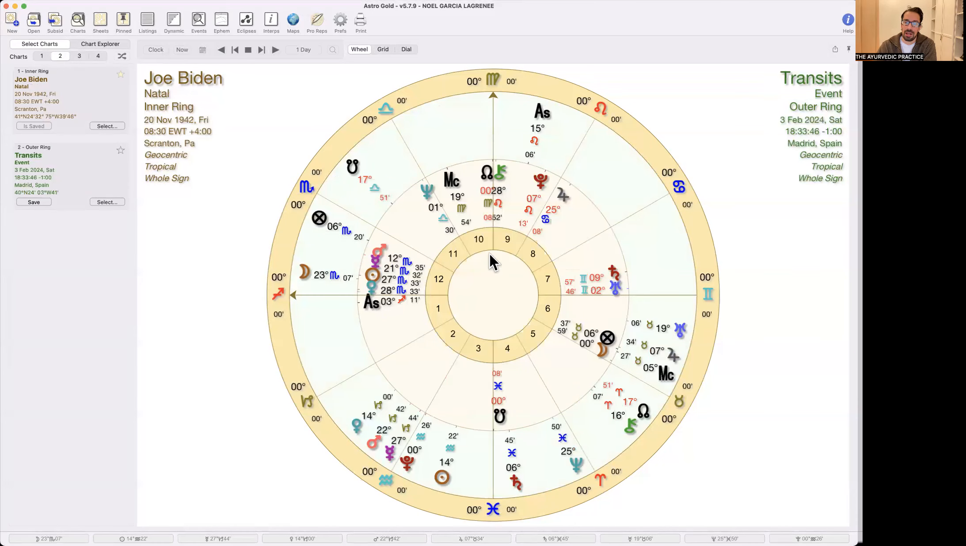
# - Set Charts to 1 so only Biden's natal wheel is shown
pyautogui.click(41, 56)
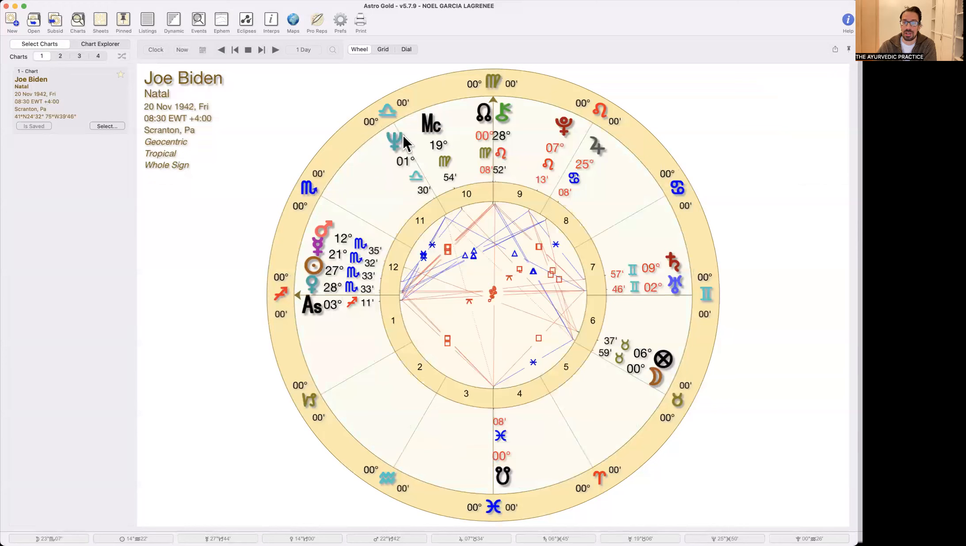
pyautogui.moveTo(482, 93)
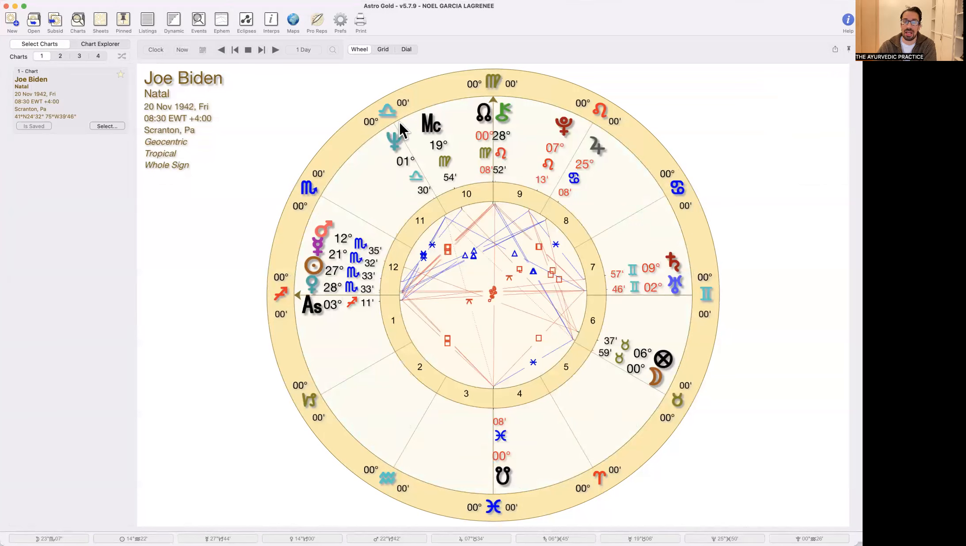
pyautogui.moveTo(443, 193)
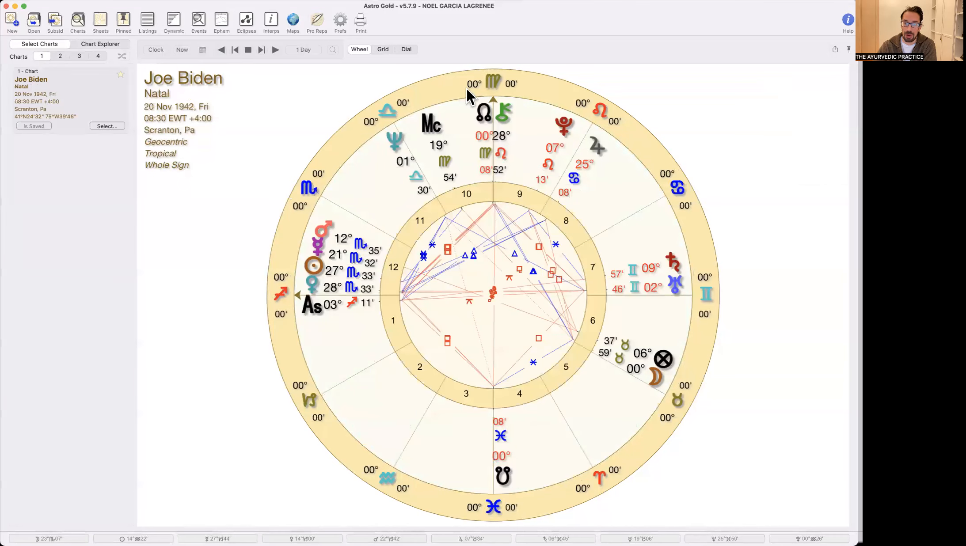
pyautogui.moveTo(487, 120)
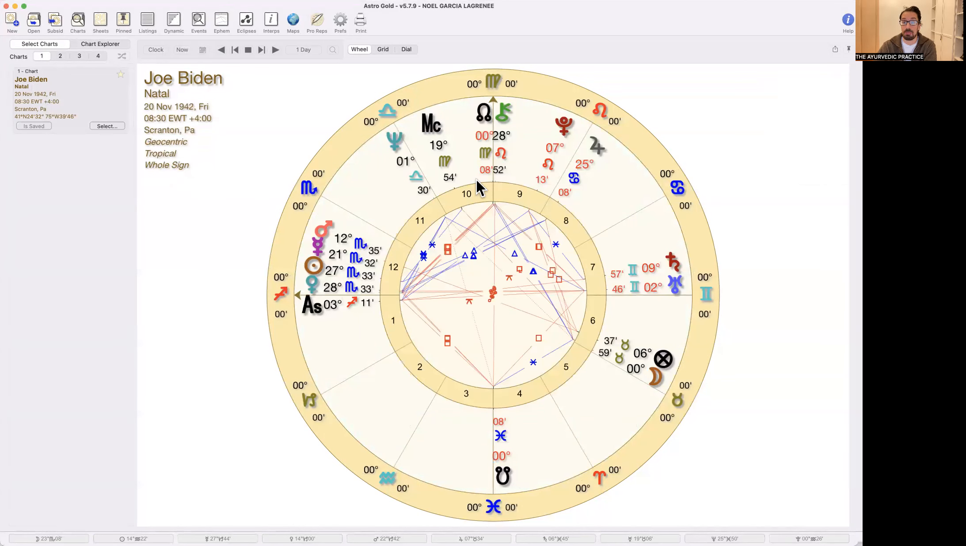
pyautogui.moveTo(499, 110)
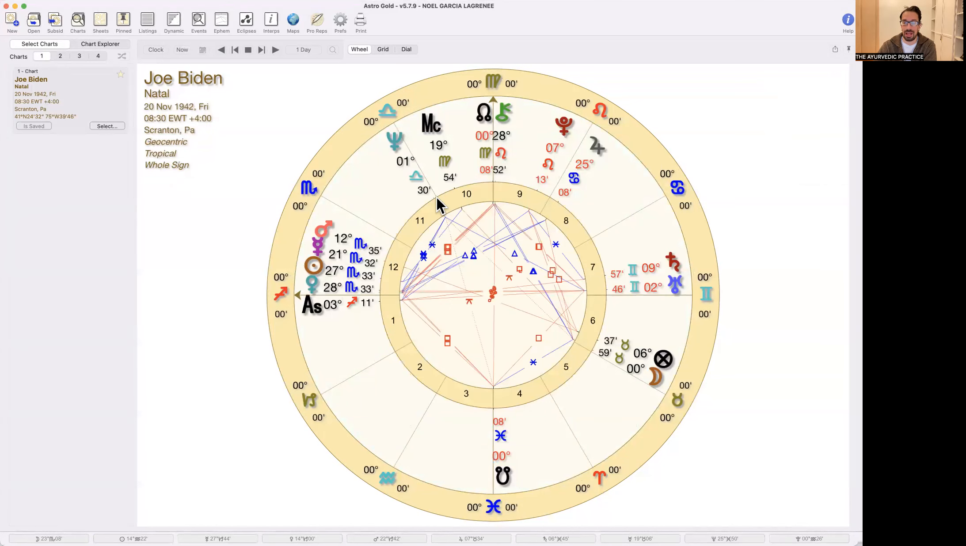
pyautogui.moveTo(483, 105)
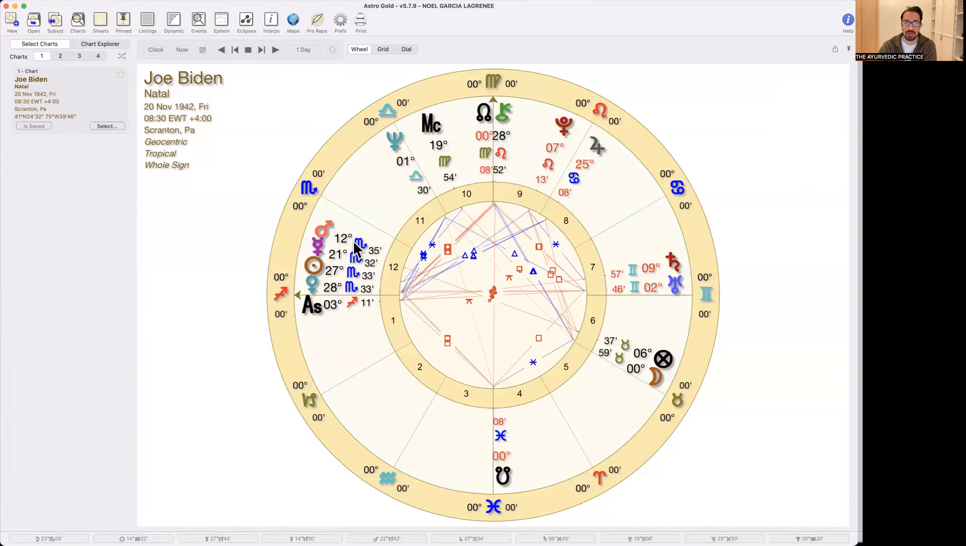
pyautogui.moveTo(431, 153)
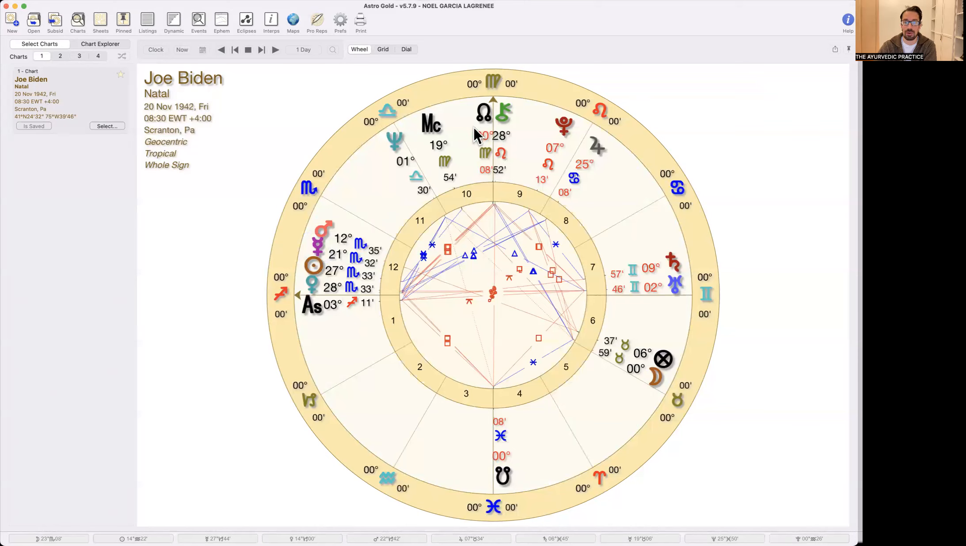
pyautogui.moveTo(338, 305)
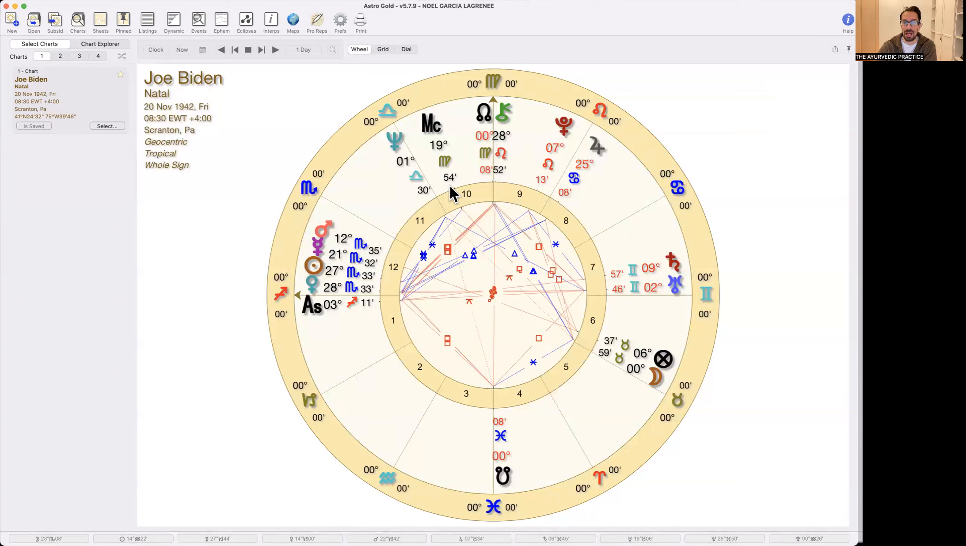
pyautogui.moveTo(432, 115)
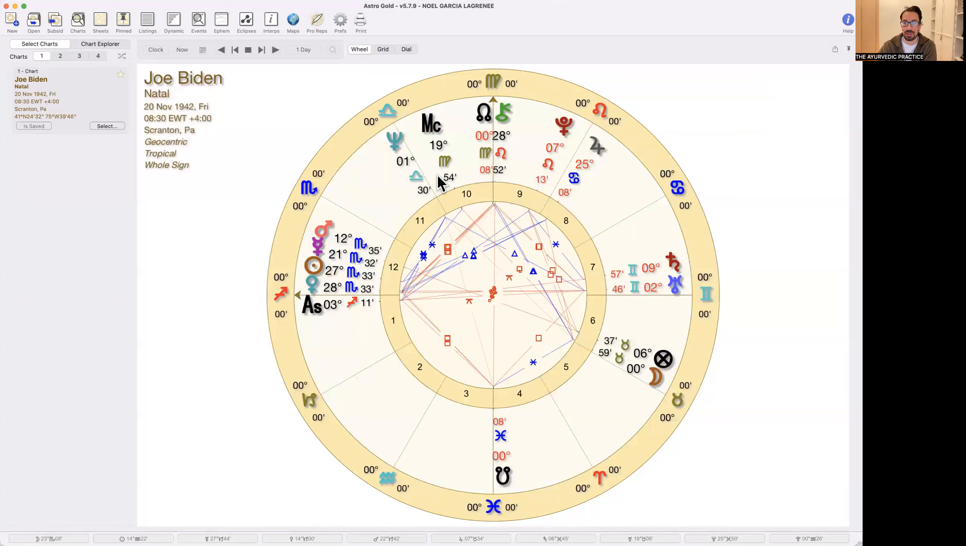
pyautogui.moveTo(133, 87)
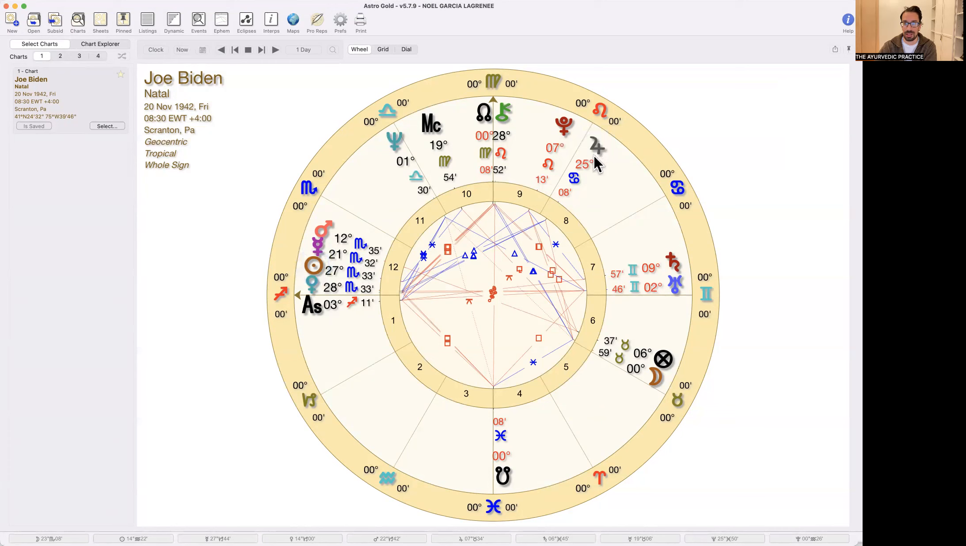
pyautogui.moveTo(322, 273)
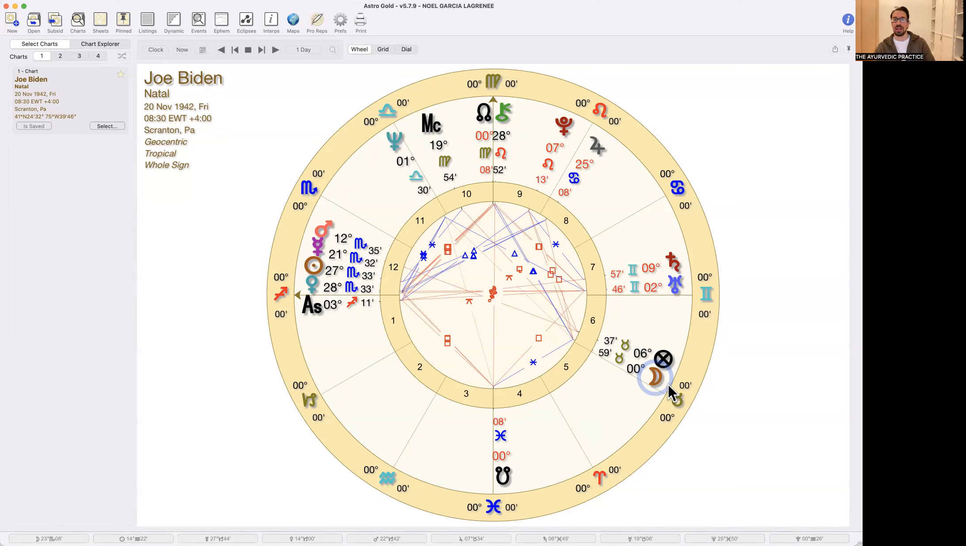
pyautogui.moveTo(631, 413)
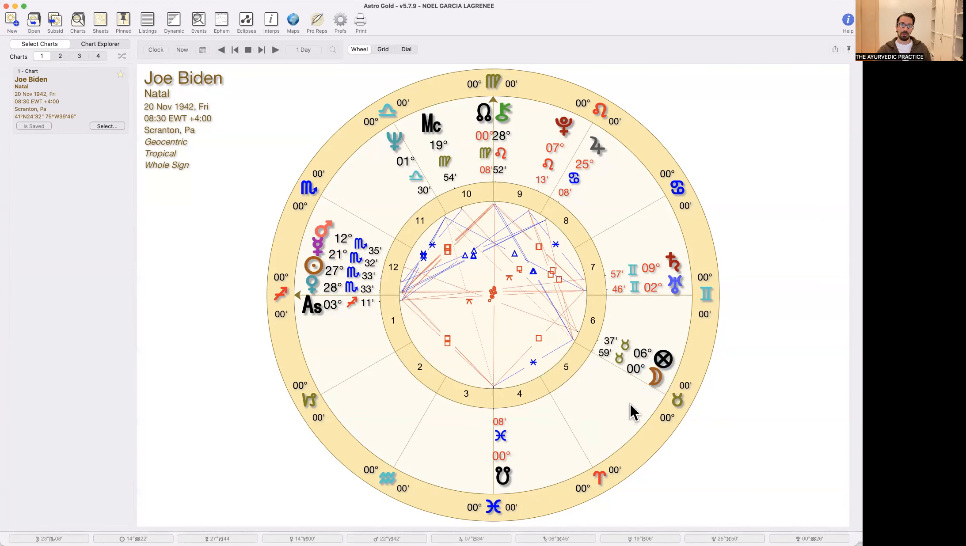
pyautogui.moveTo(591, 397)
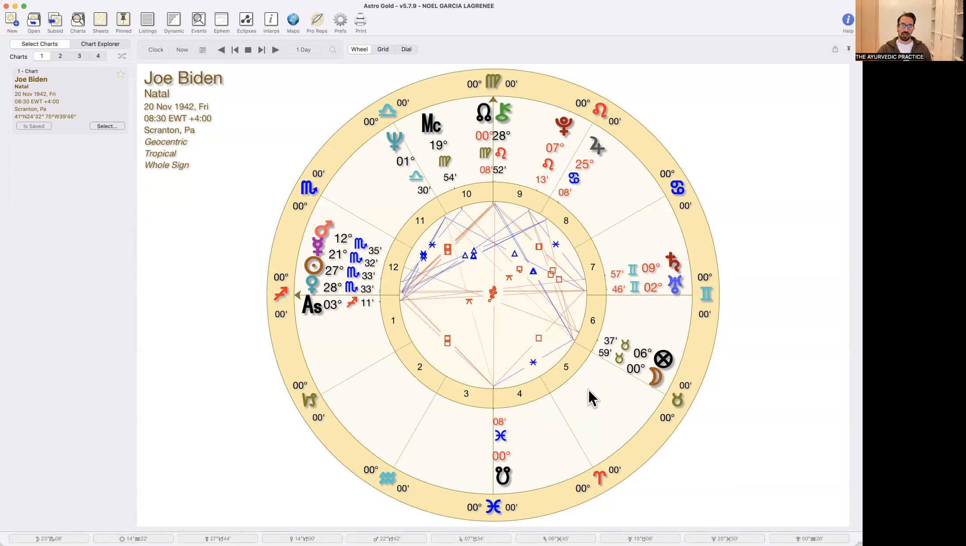
pyautogui.moveTo(295, 116)
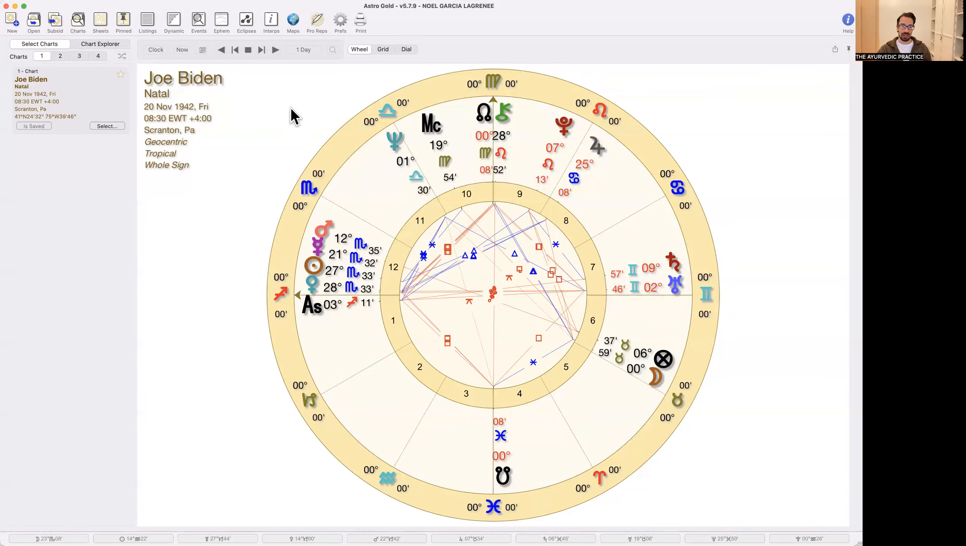
pyautogui.moveTo(568, 389)
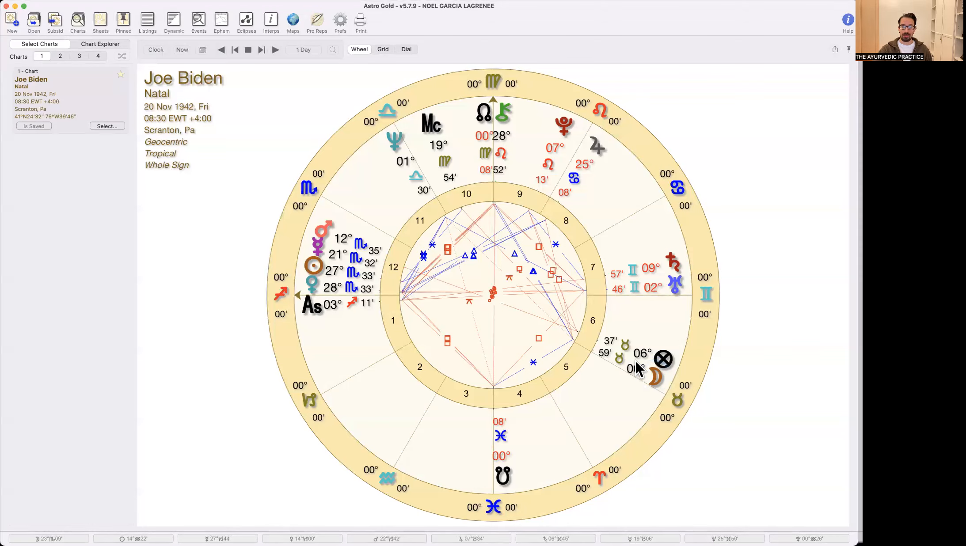
pyautogui.moveTo(652, 381)
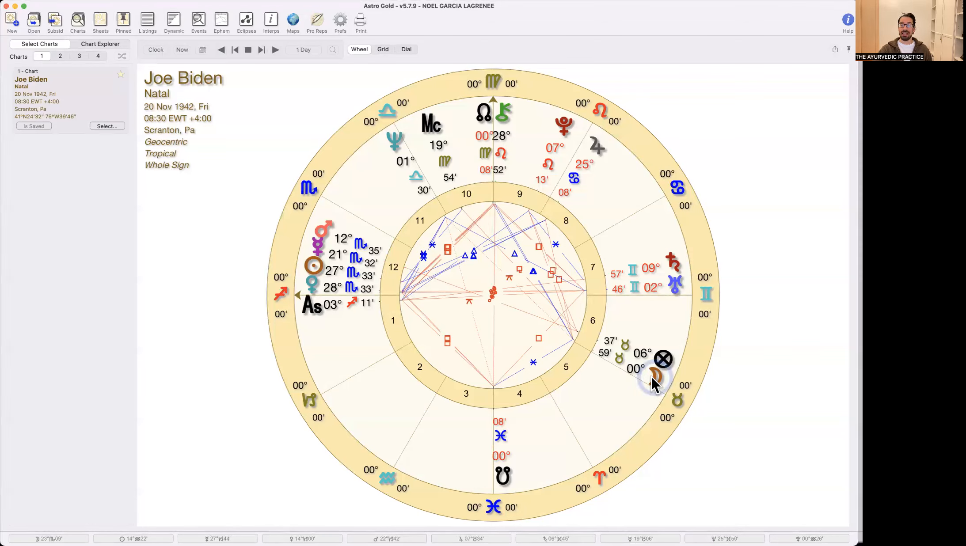